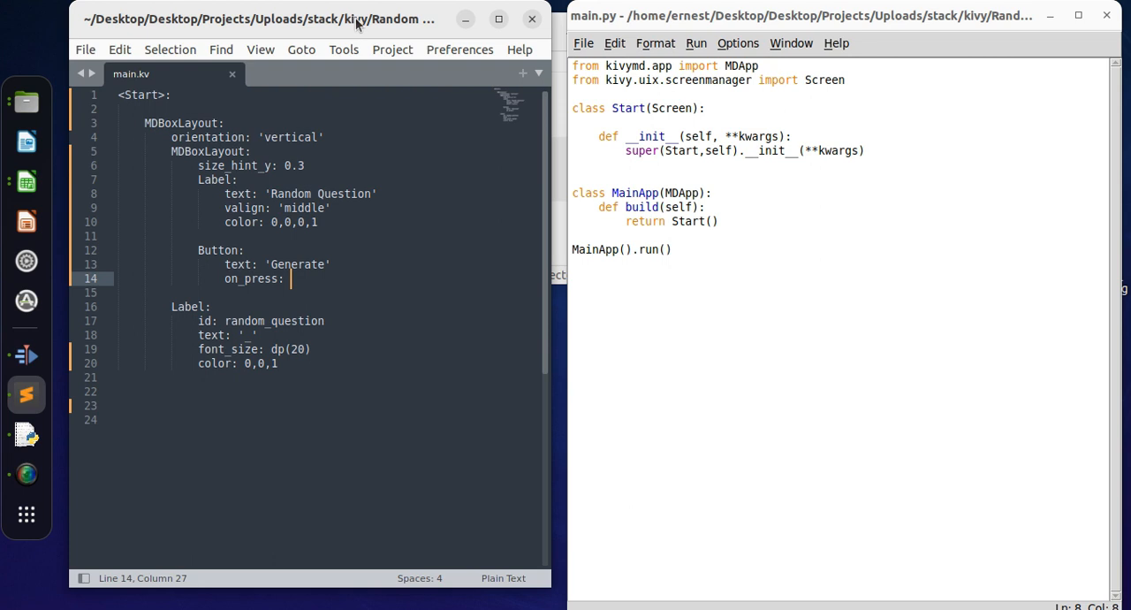
{"action": "mouse_move", "coordinate": [356, 42]}
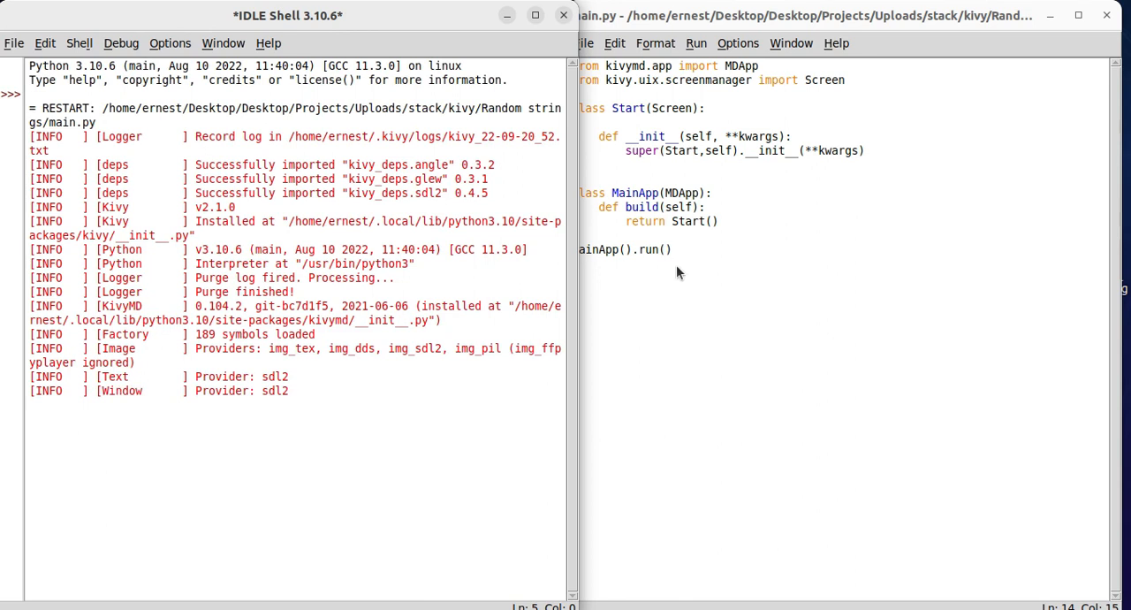
Run main.py with F5, then close the IDLE Shell and confirm killing the running app
{"action": "key", "text": "F5"}
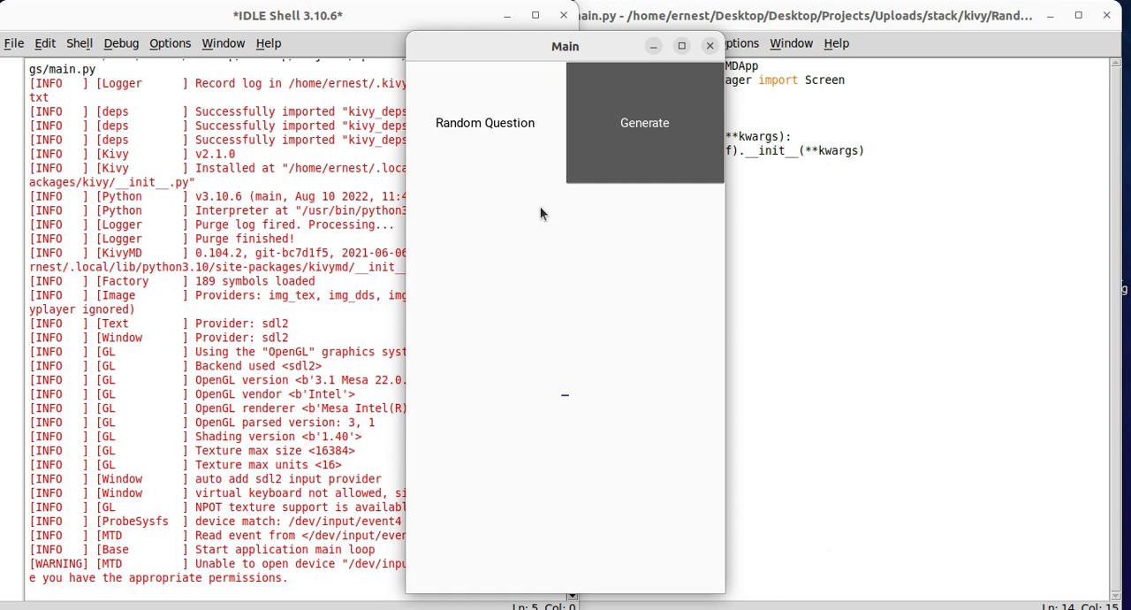
{"action": "mouse_move", "coordinate": [516, 134]}
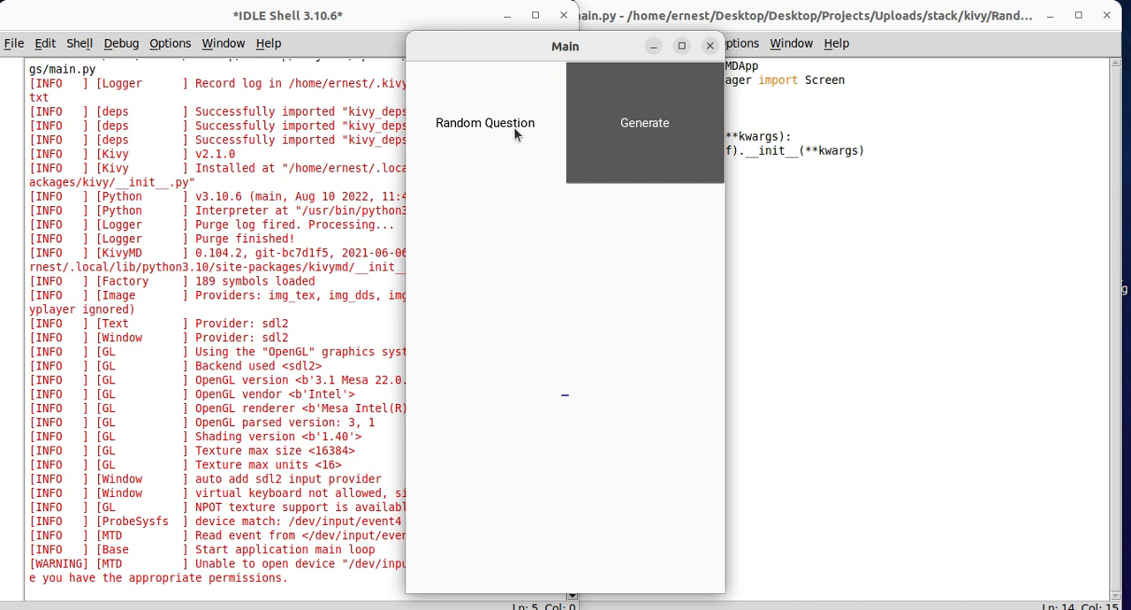
{"action": "mouse_move", "coordinate": [646, 138]}
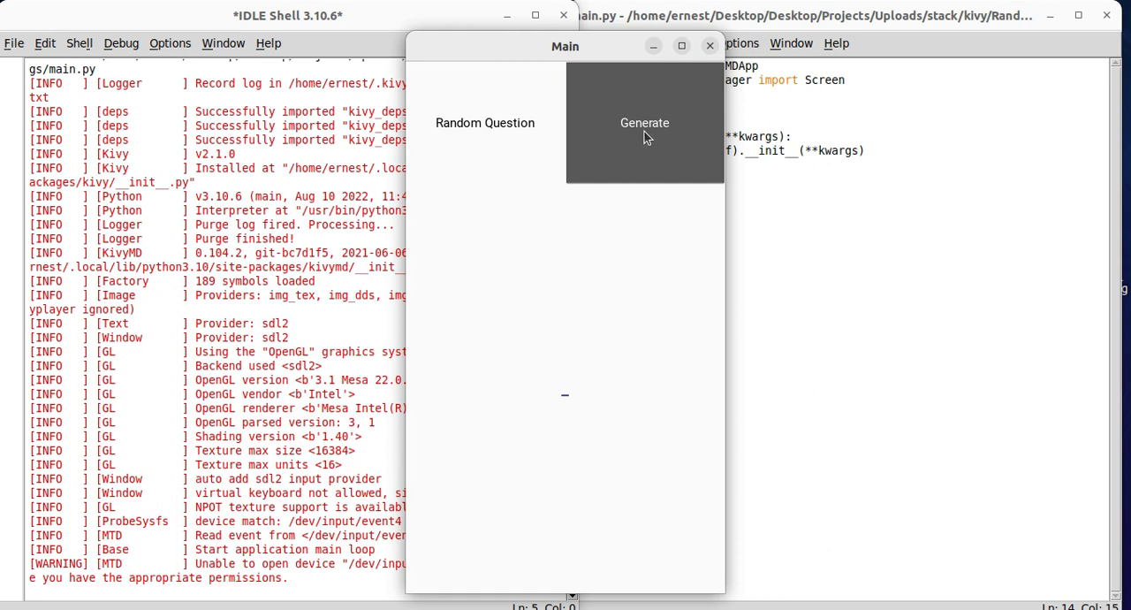
{"action": "mouse_move", "coordinate": [641, 131]}
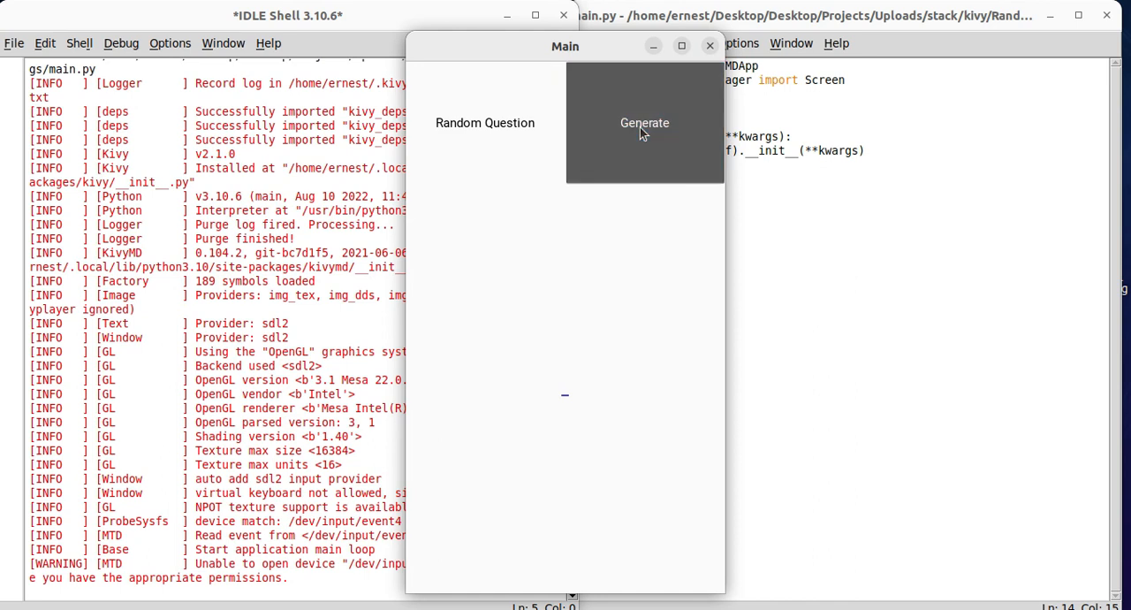
{"action": "mouse_move", "coordinate": [516, 403]}
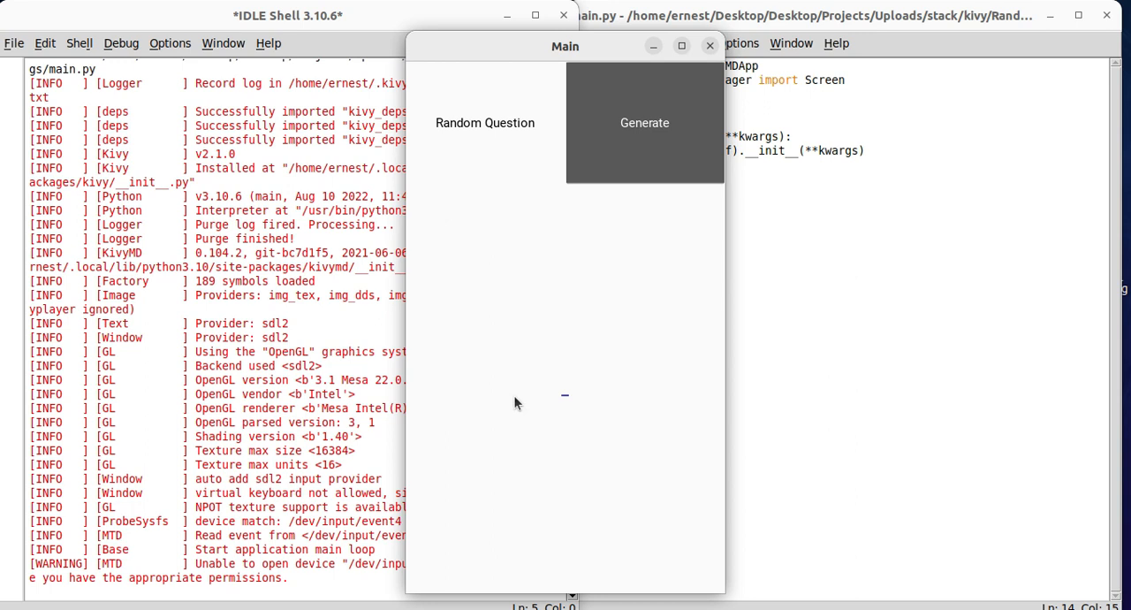
{"action": "mouse_move", "coordinate": [484, 394]}
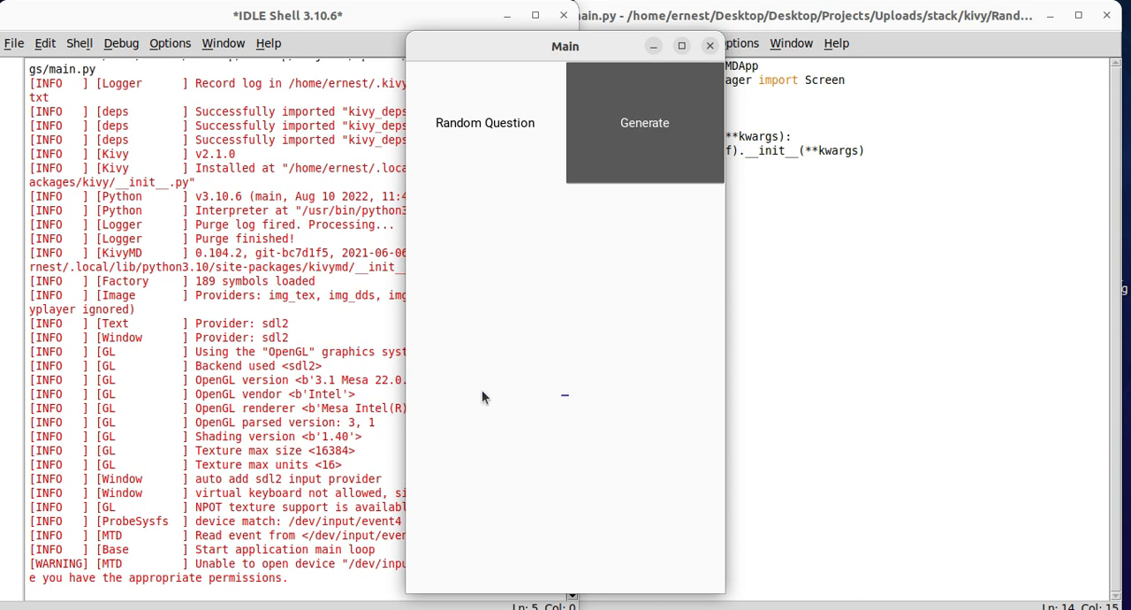
{"action": "mouse_move", "coordinate": [643, 425]}
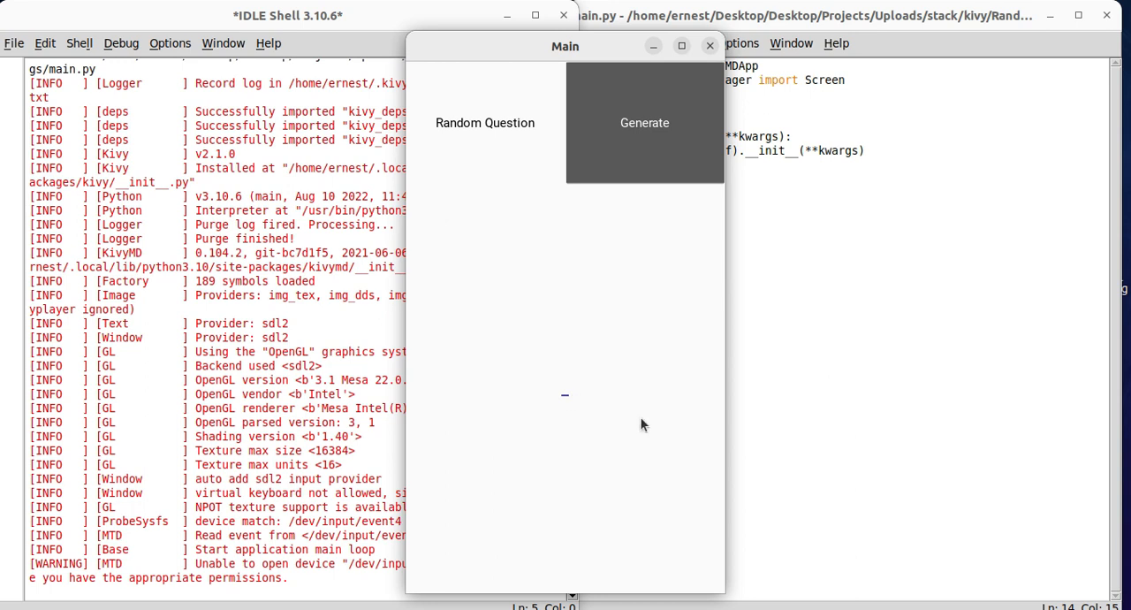
{"action": "mouse_move", "coordinate": [721, 276]}
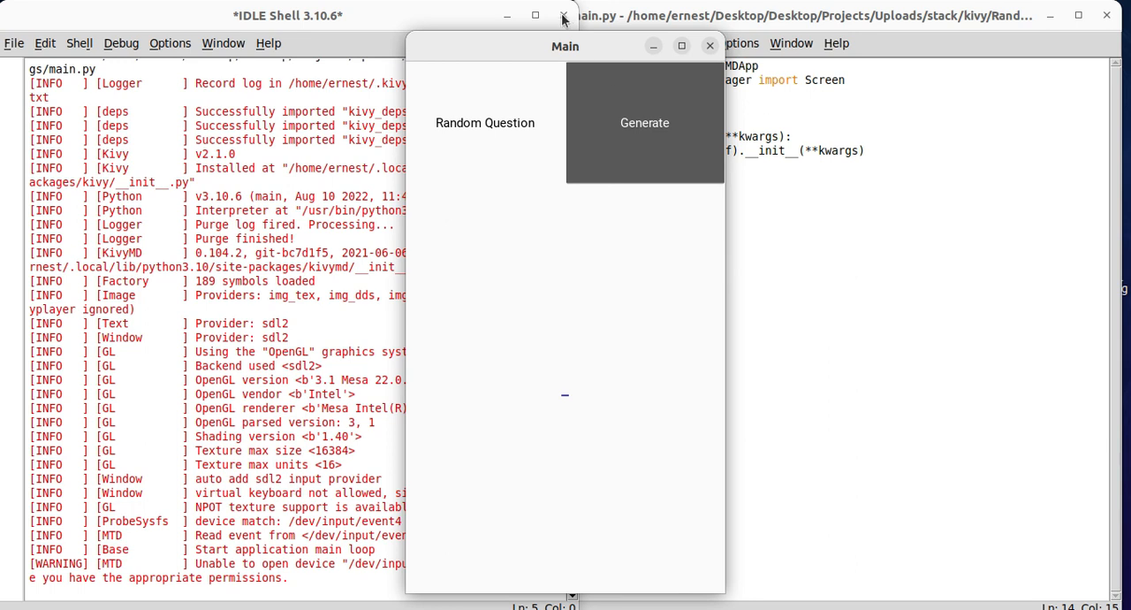
{"action": "left_click", "coordinate": [562, 15]}
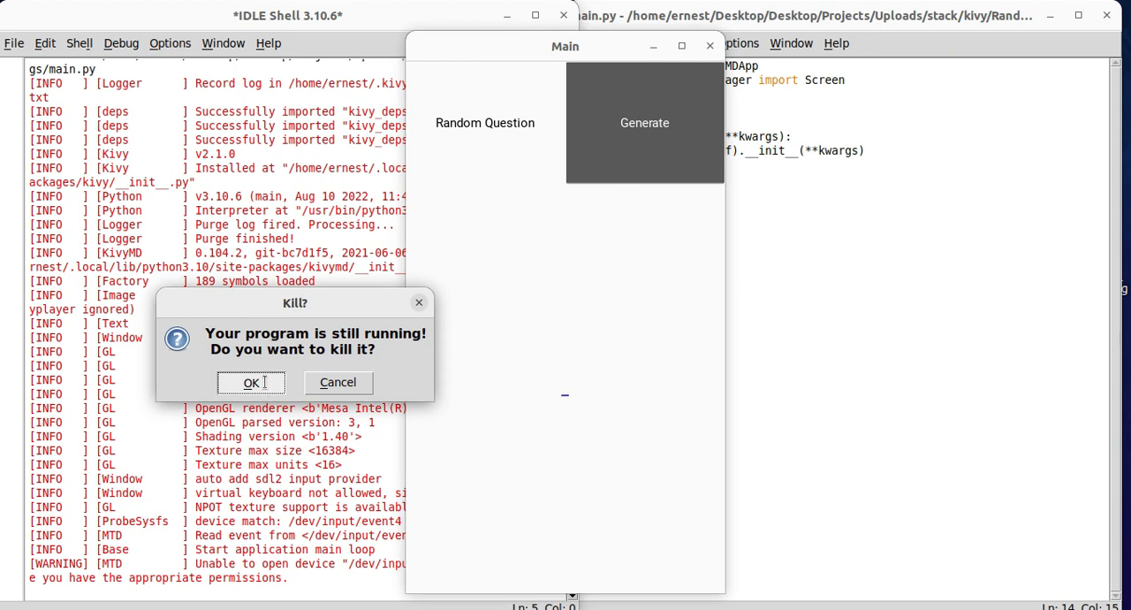
{"action": "left_click", "coordinate": [251, 382]}
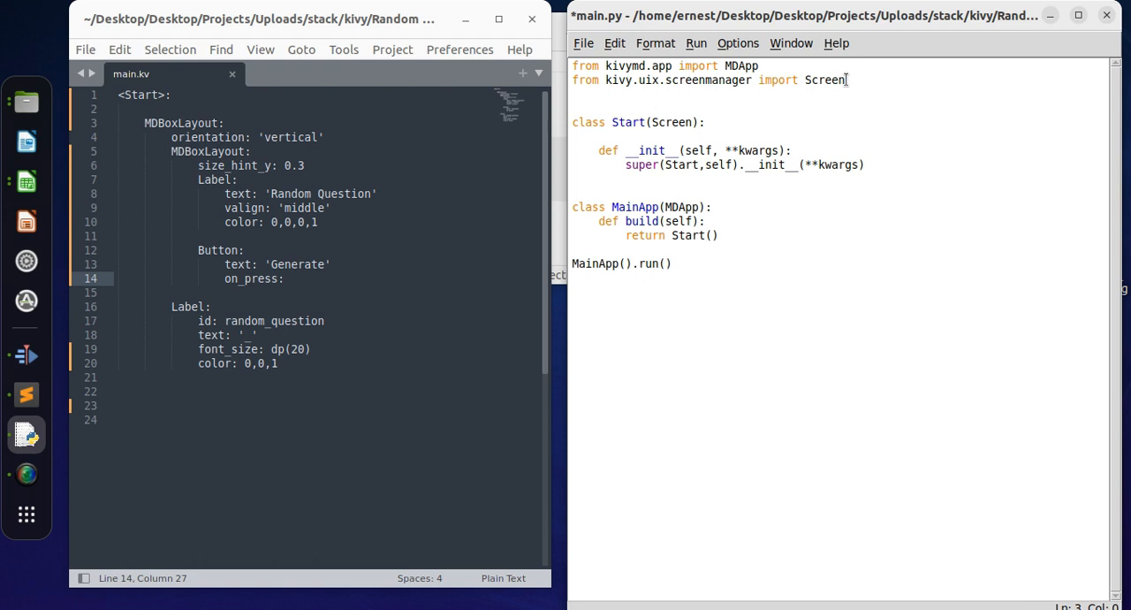
Add 'import random' on a new line below the existing imports
{"action": "type", "text": "import"}
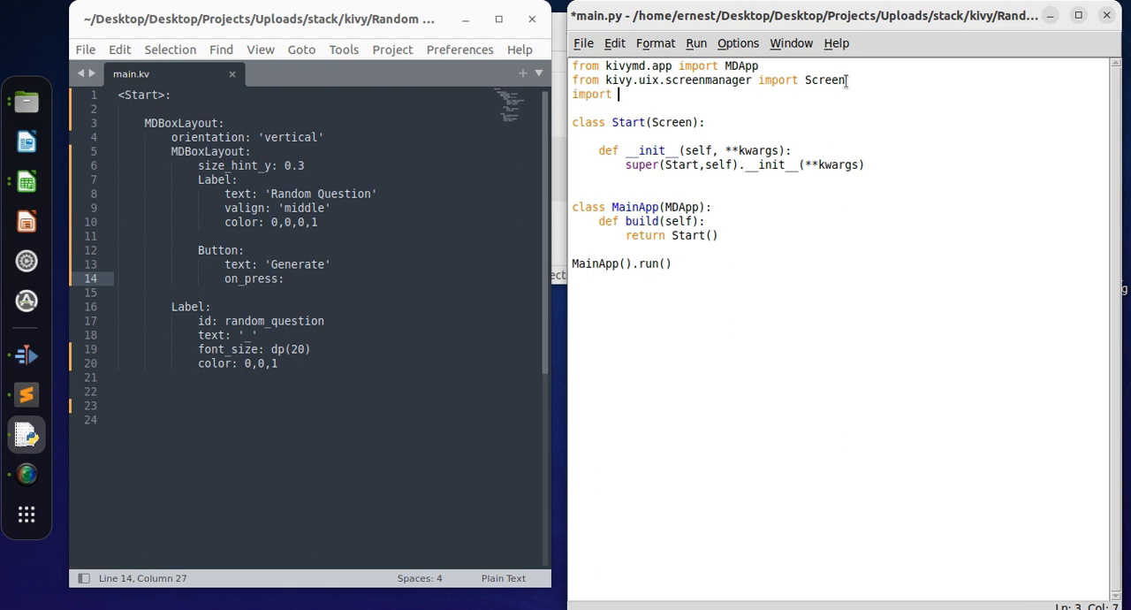
{"action": "type", "text": "rand"}
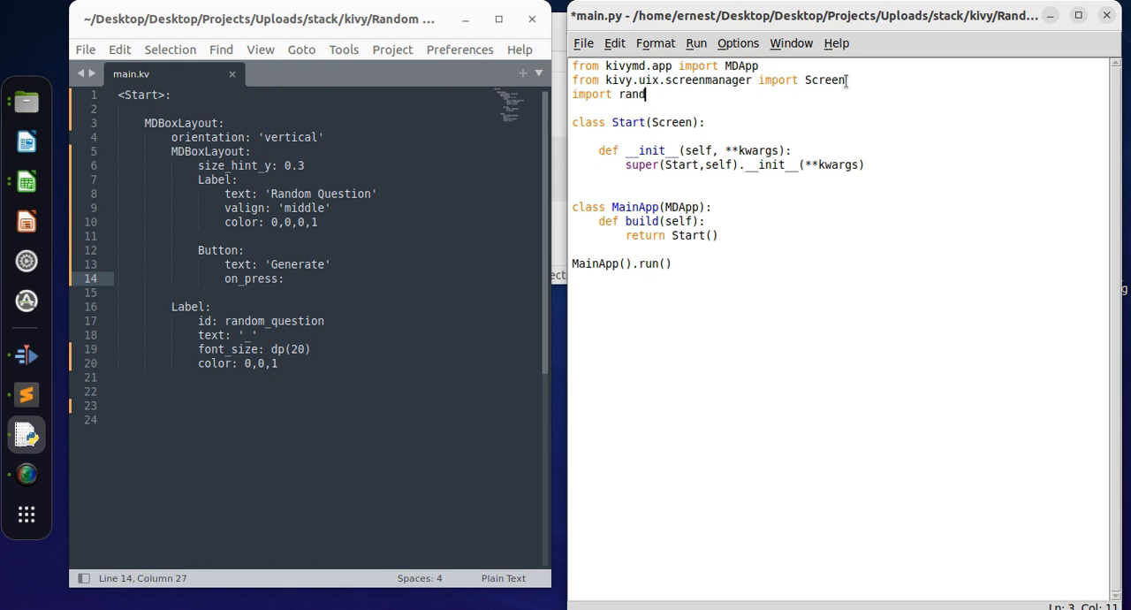
{"action": "type", "text": "om"}
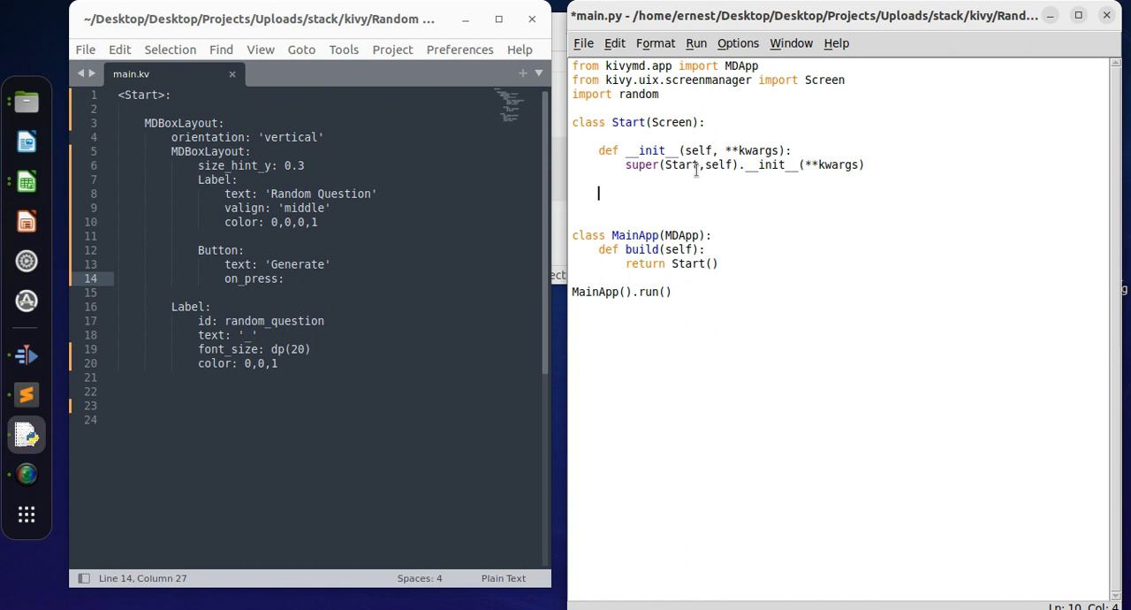
Define 'def generate_question(self):' in class Start and begin a questions assignment inside it
{"action": "type", "text": "def"}
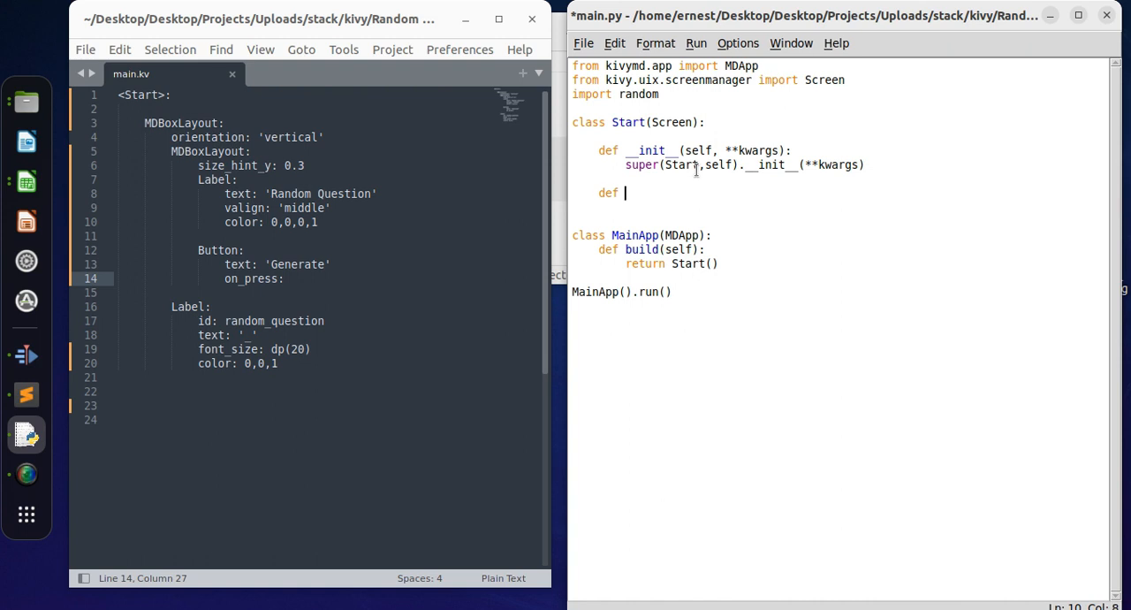
{"action": "type", "text": "generate_"}
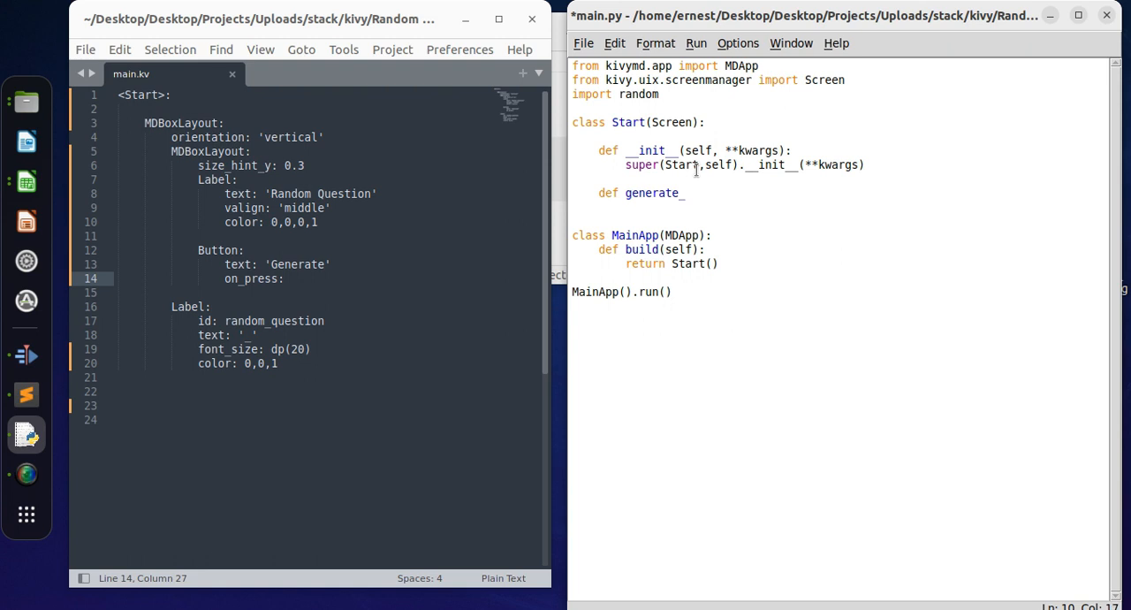
{"action": "type", "text": "question(self"}
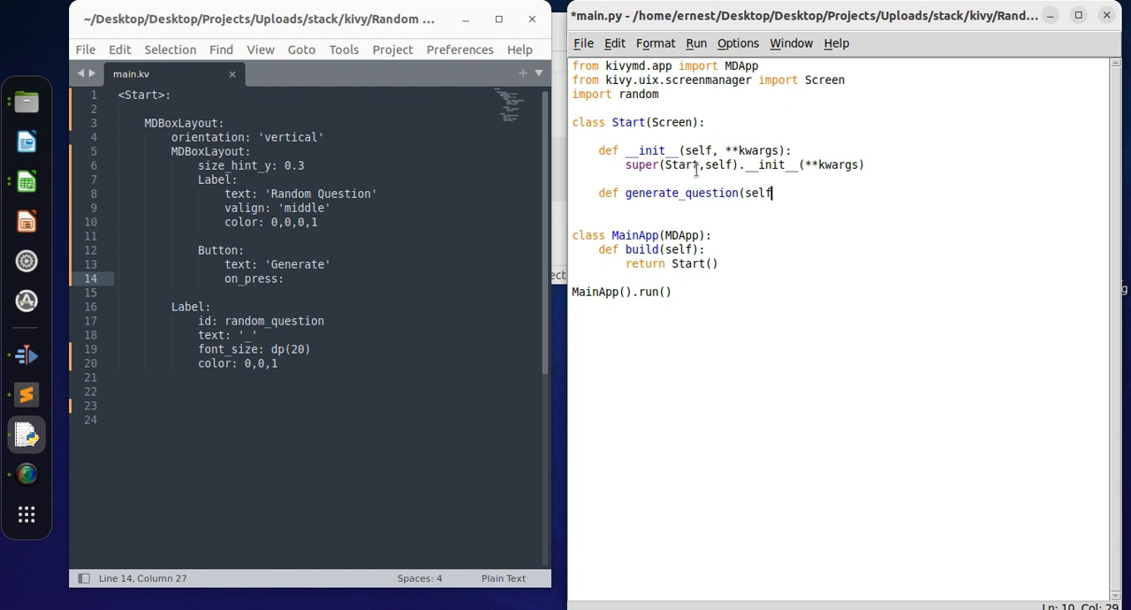
{"action": "type", "text": "):"}
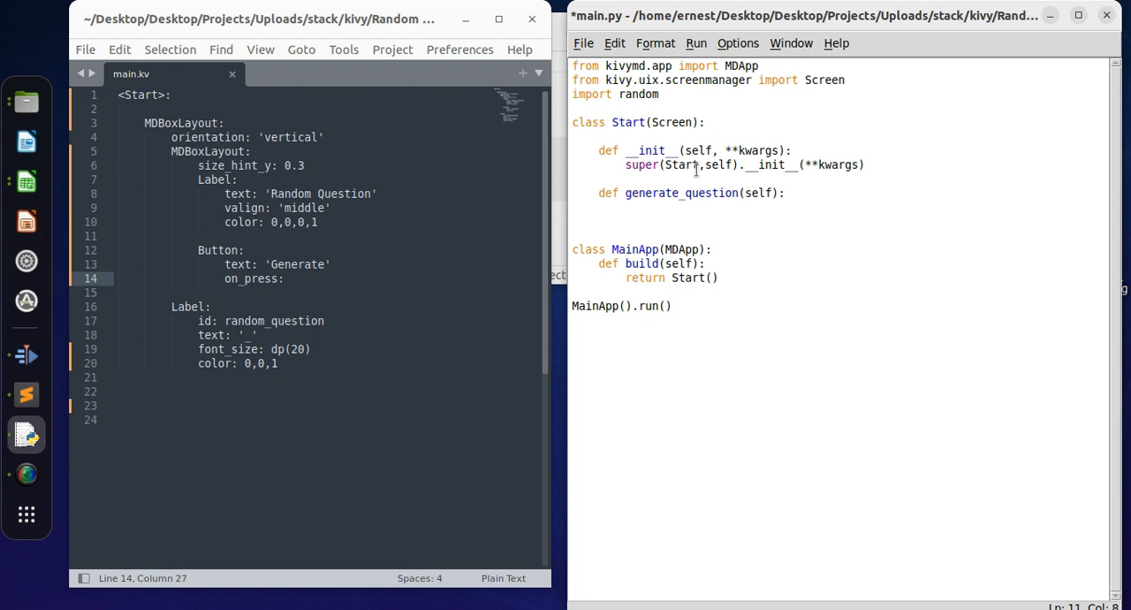
{"action": "type", "text": "question ="}
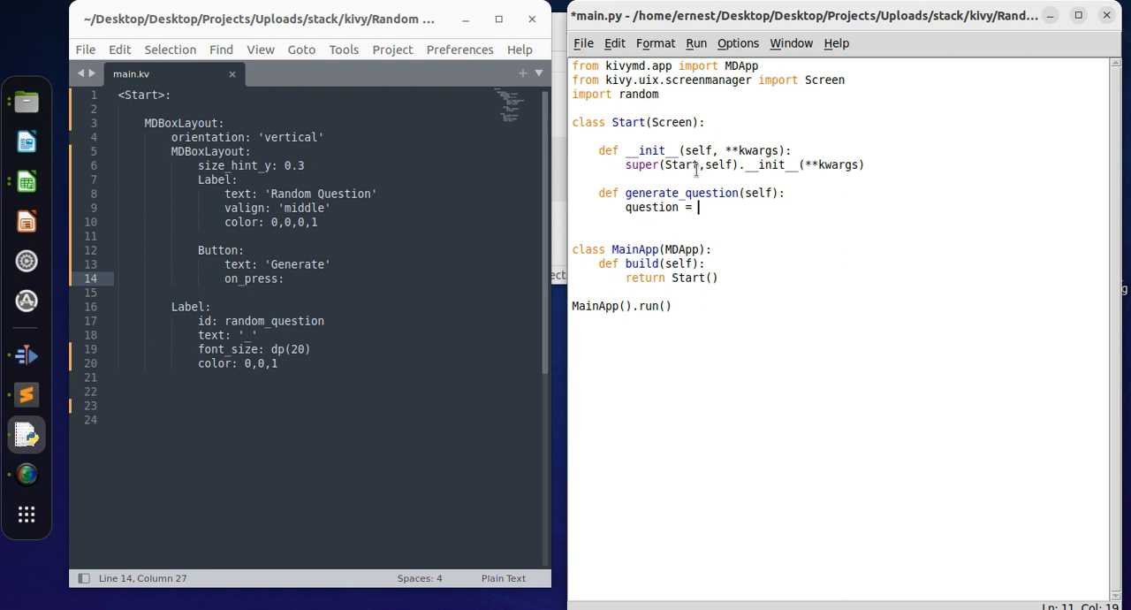
Start the list with 'Can you subscribe?', 'Who are you?' and 'How old are you?'
{"action": "type", "text": "["}
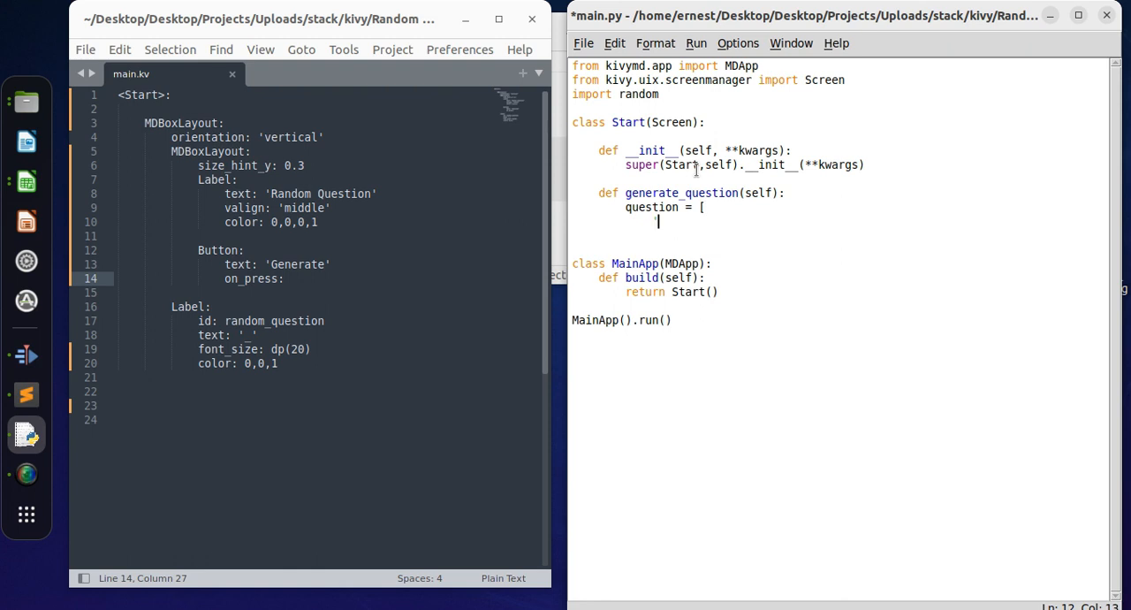
{"action": "type", "text": "'q"}
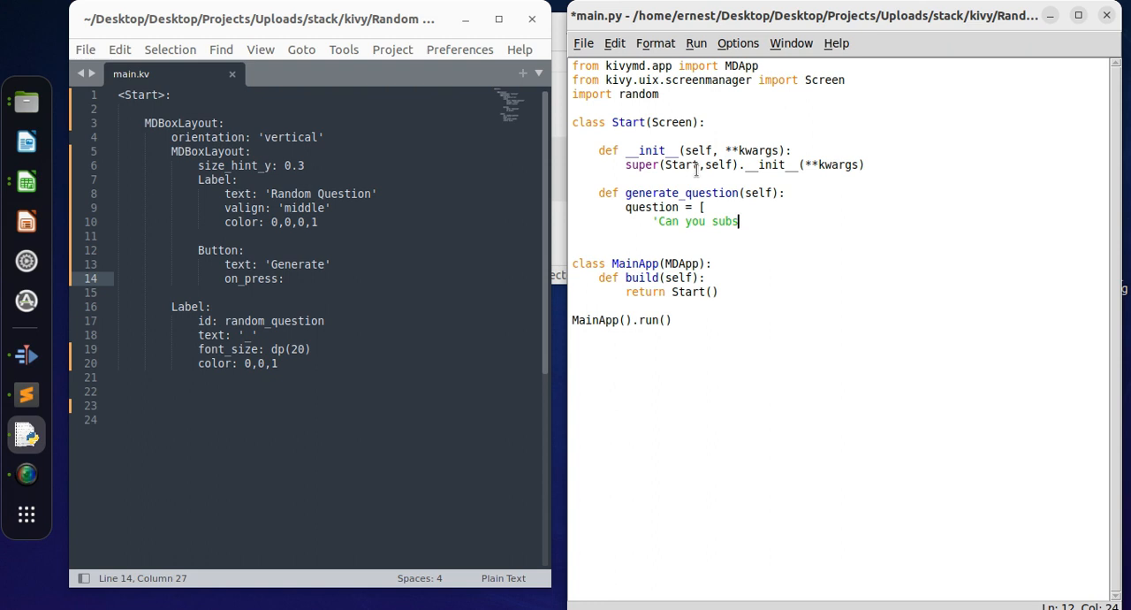
{"action": "type", "text": "cribe"}
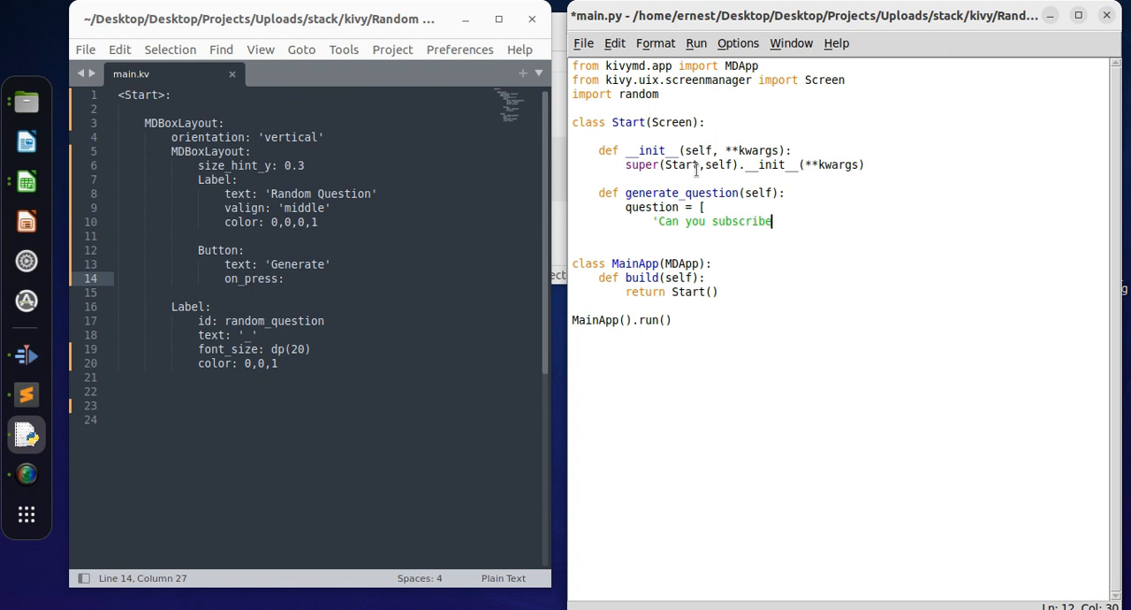
{"action": "type", "text": "\""}
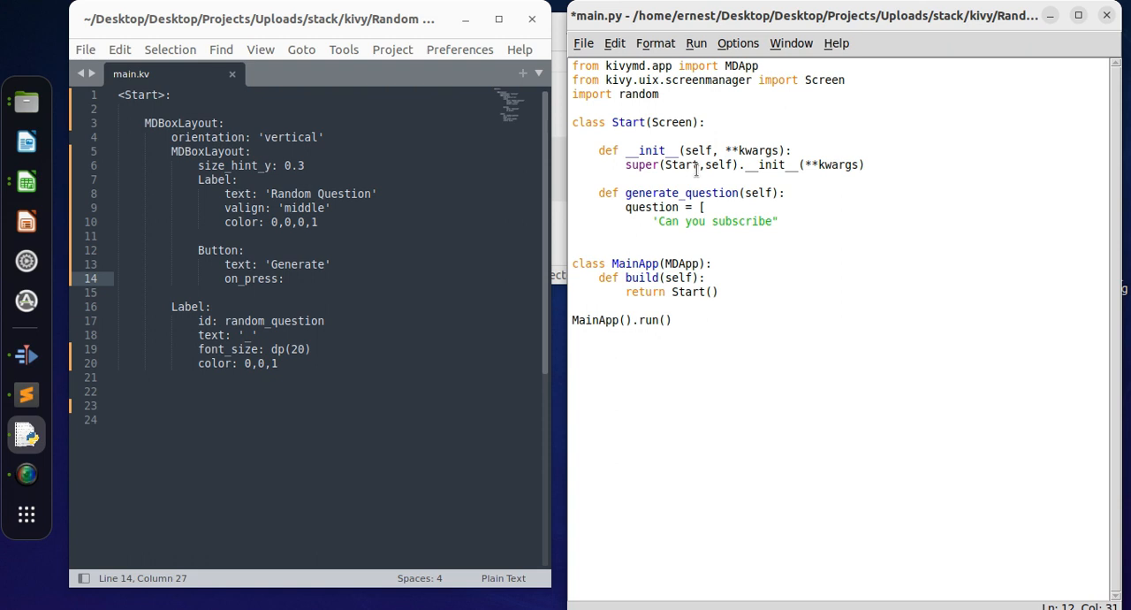
{"action": "type", "text": "?"}
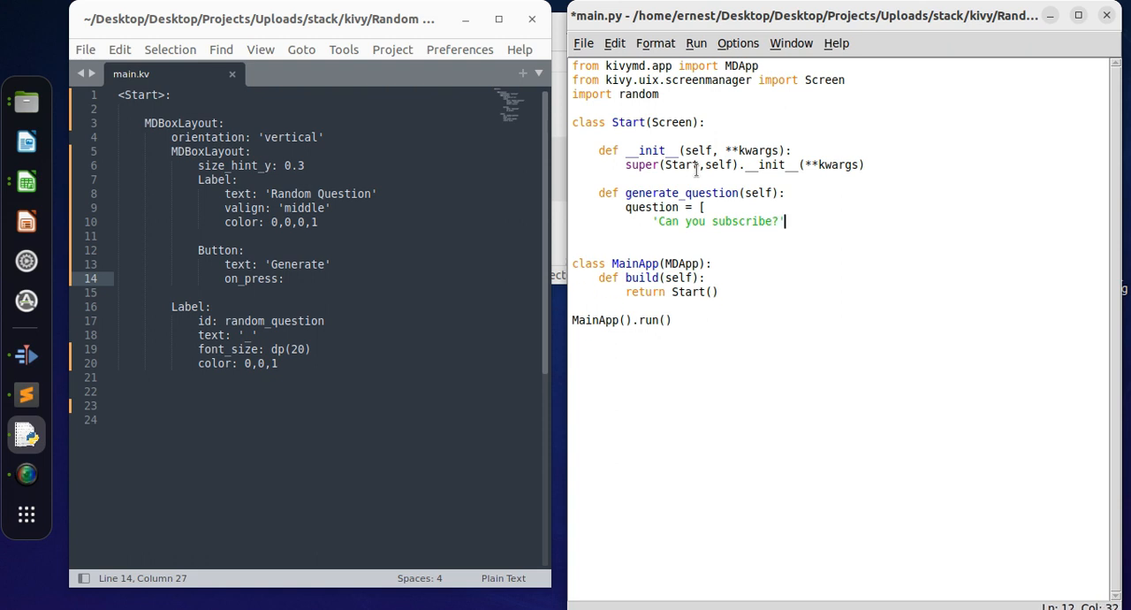
{"action": "type", "text": ","}
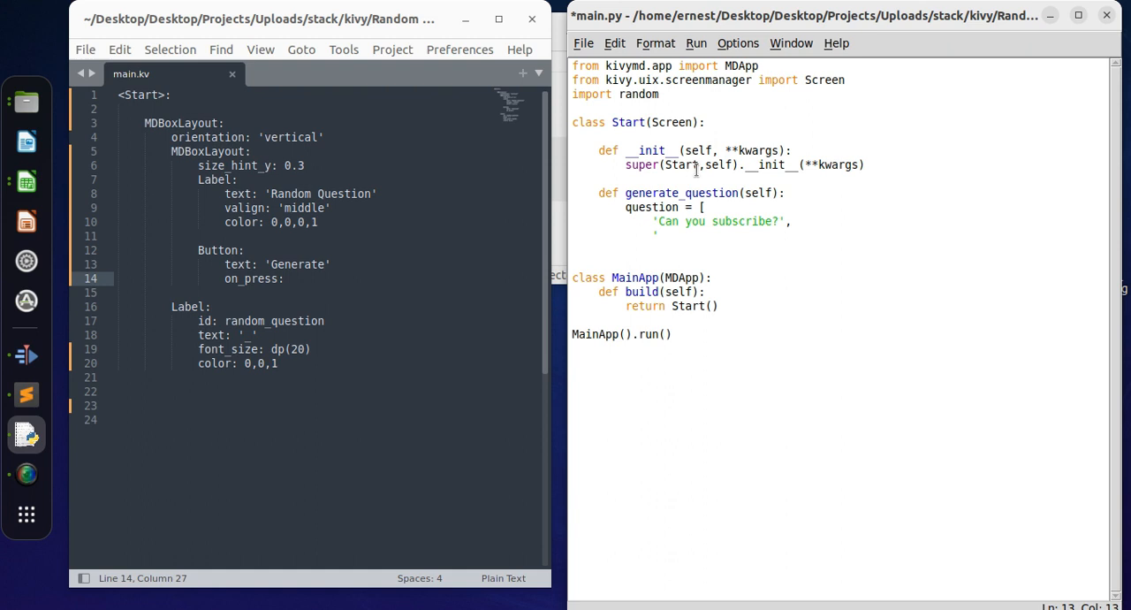
{"action": "type", "text": "'Who are you"}
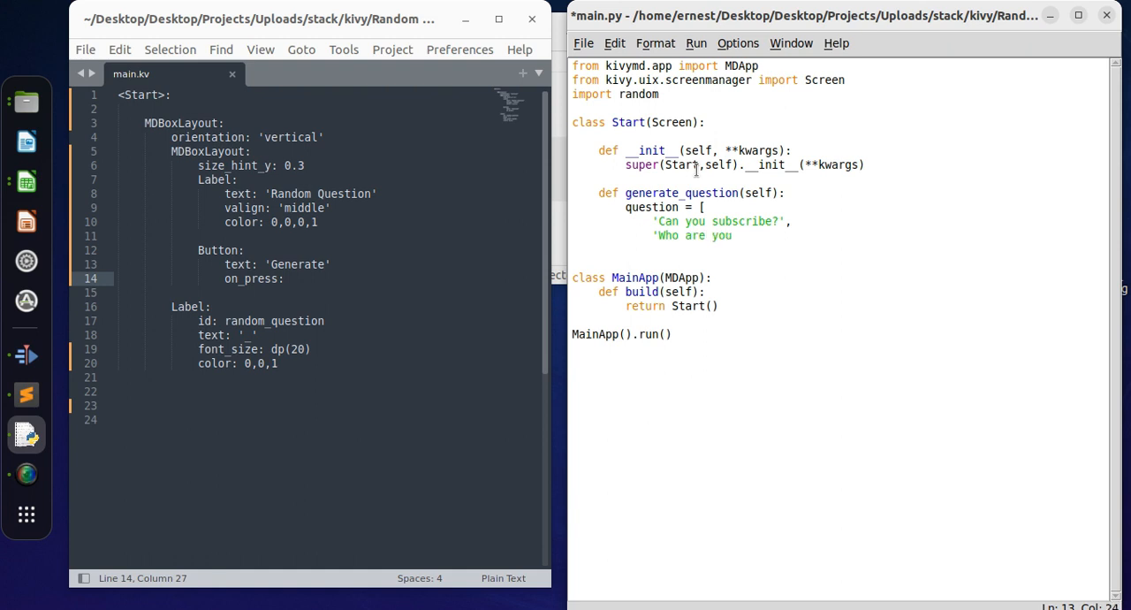
{"action": "type", "text": "?',"}
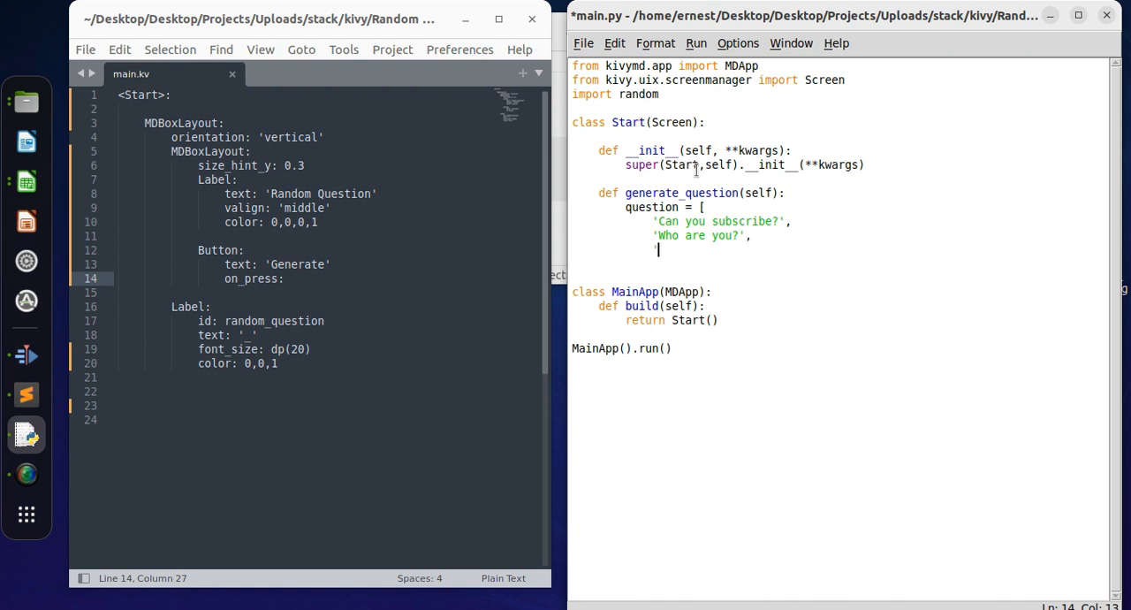
{"action": "type", "text": "'How d"}
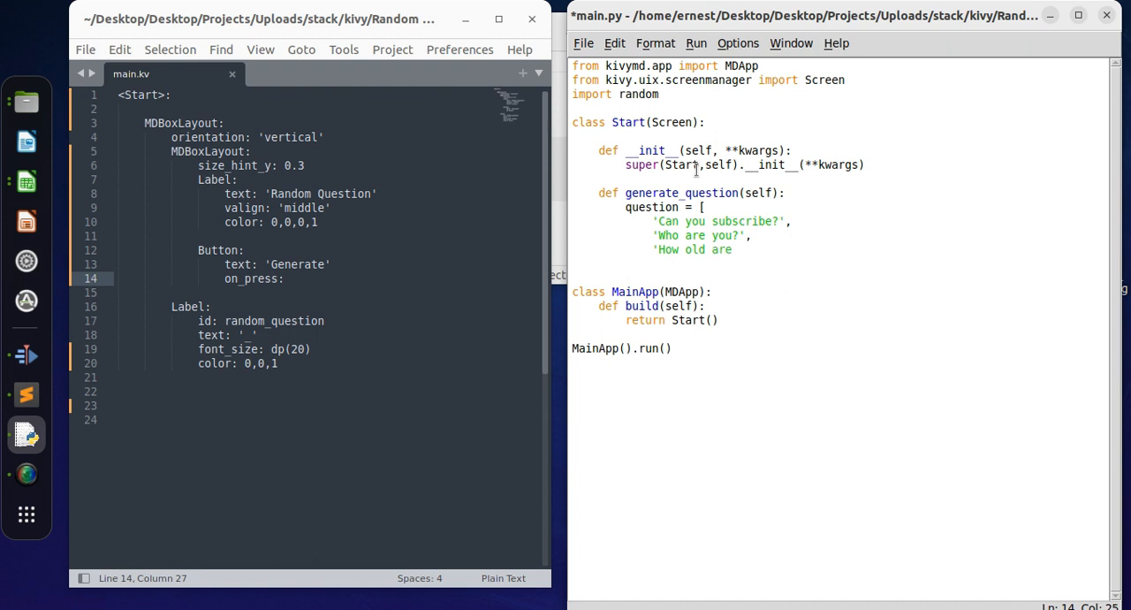
{"action": "type", "text": "you'"}
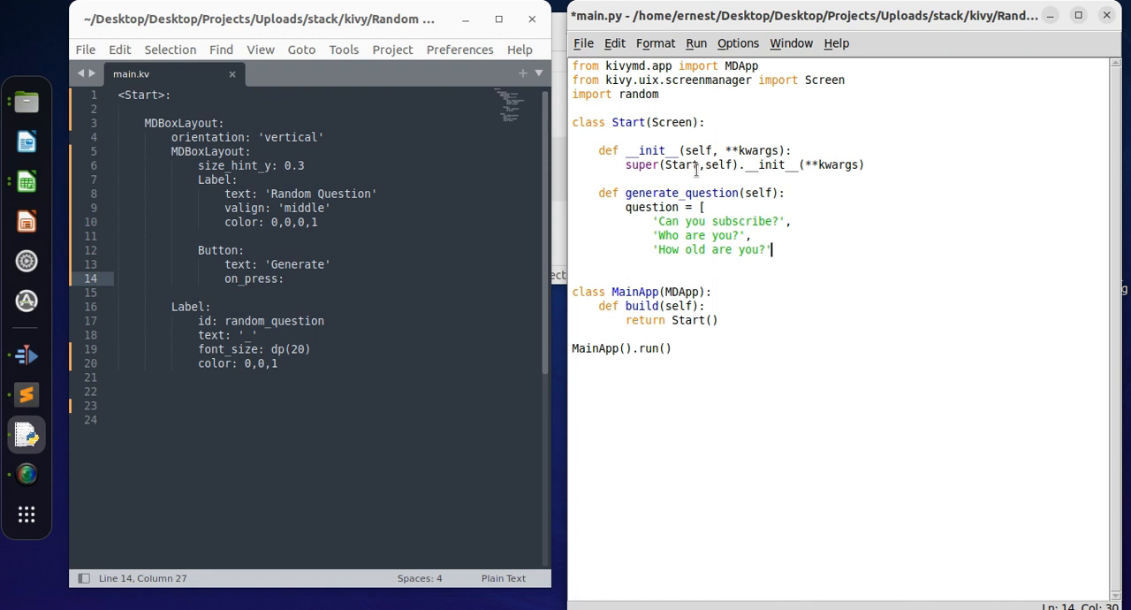
{"action": "type", "text": ","}
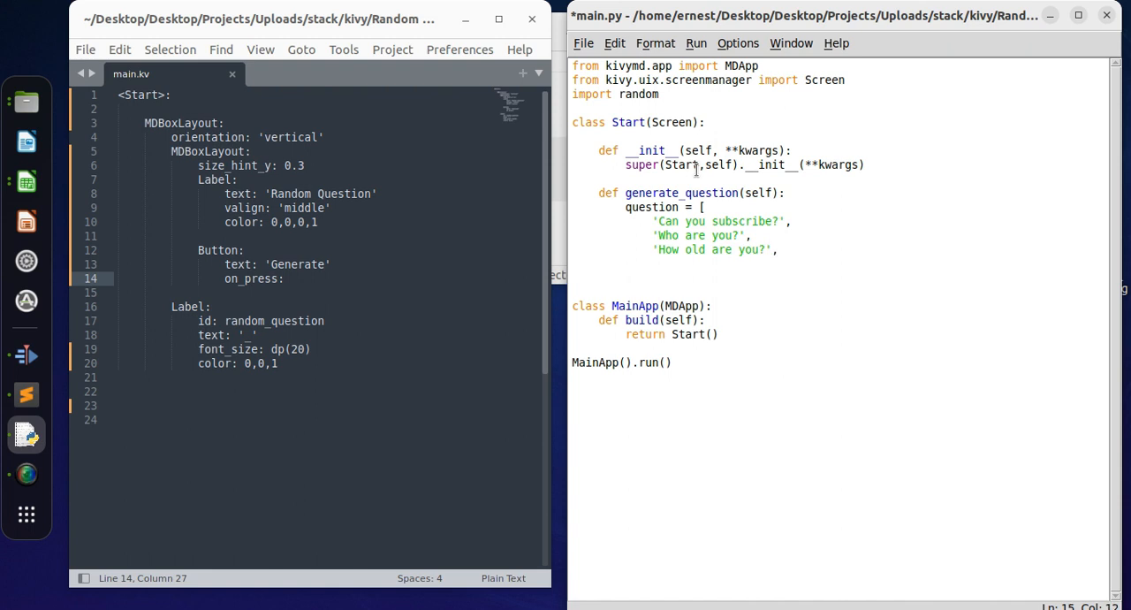
Add 'What is the date today?' and 'Is it cold?', close the list, rename it questions, and grab the random_question id
{"action": "type", "text": "'What is the"}
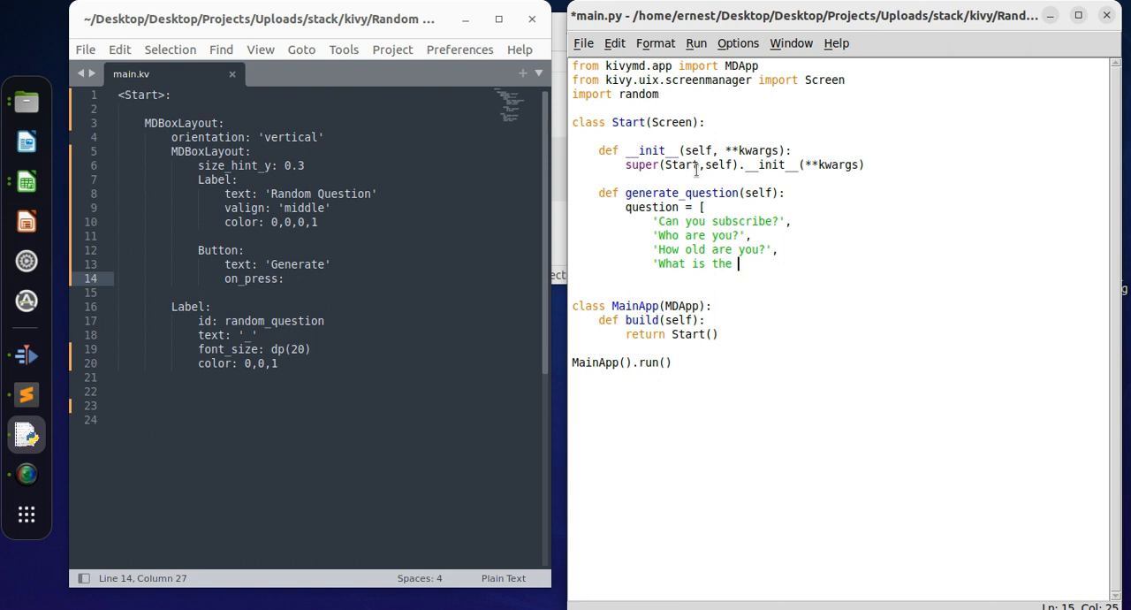
{"action": "type", "text": "date"}
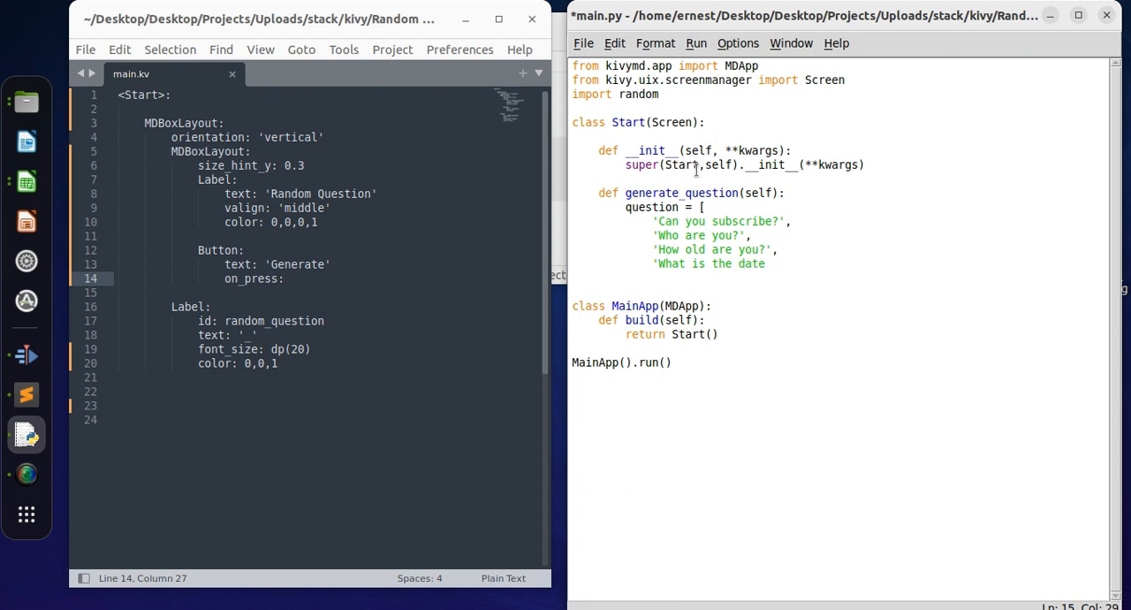
{"action": "type", "text": "tody"}
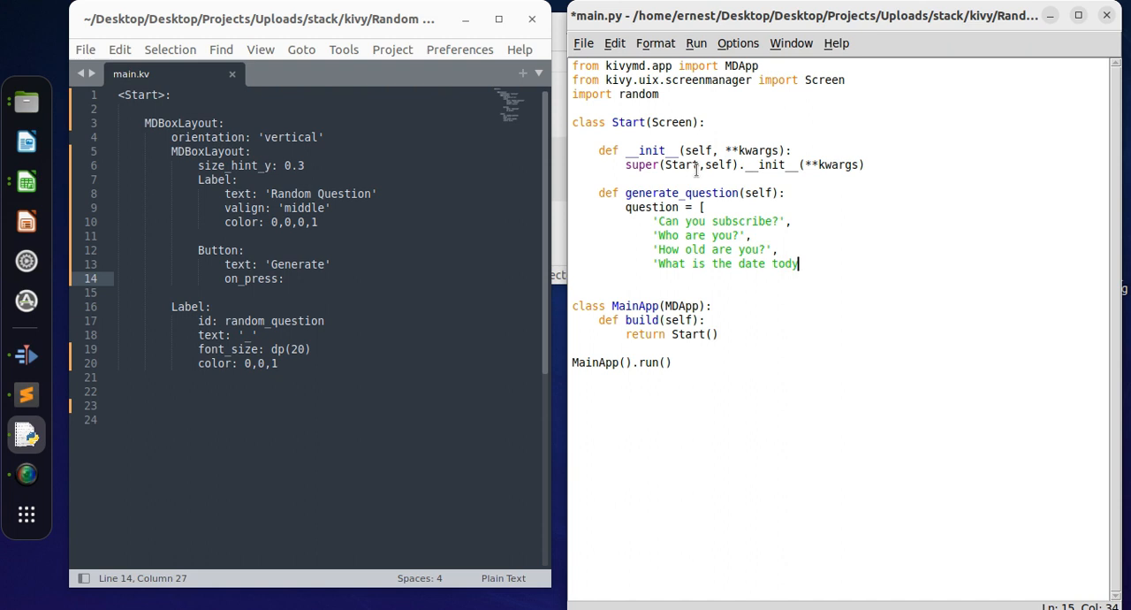
{"action": "type", "text": "a"}
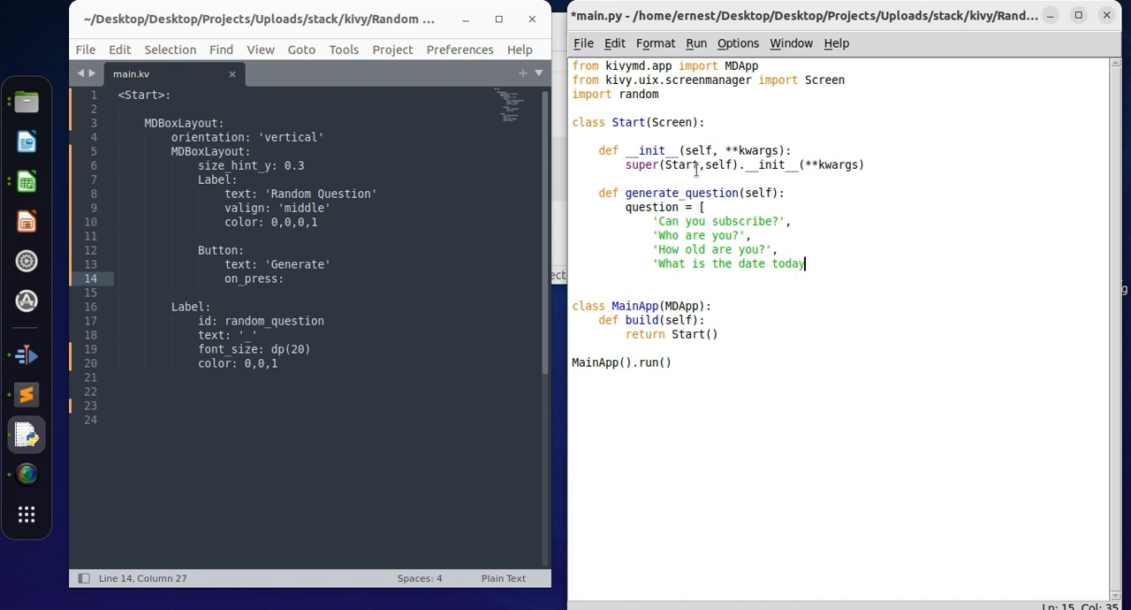
{"action": "type", "text": "?'"}
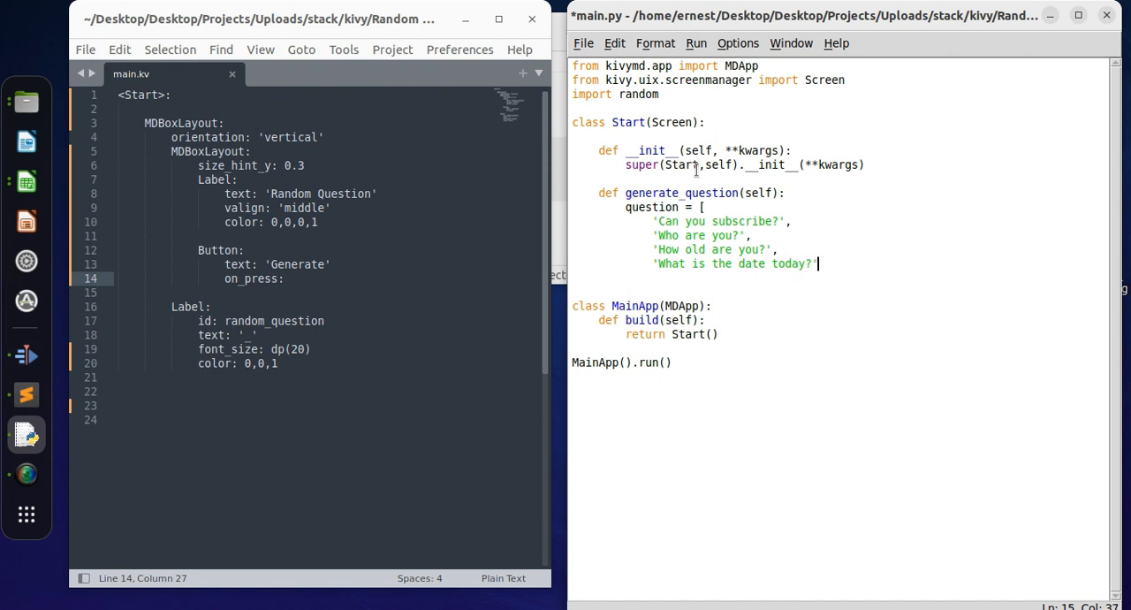
{"action": "type", "text": ","}
{"action": "type", "text": "'"}
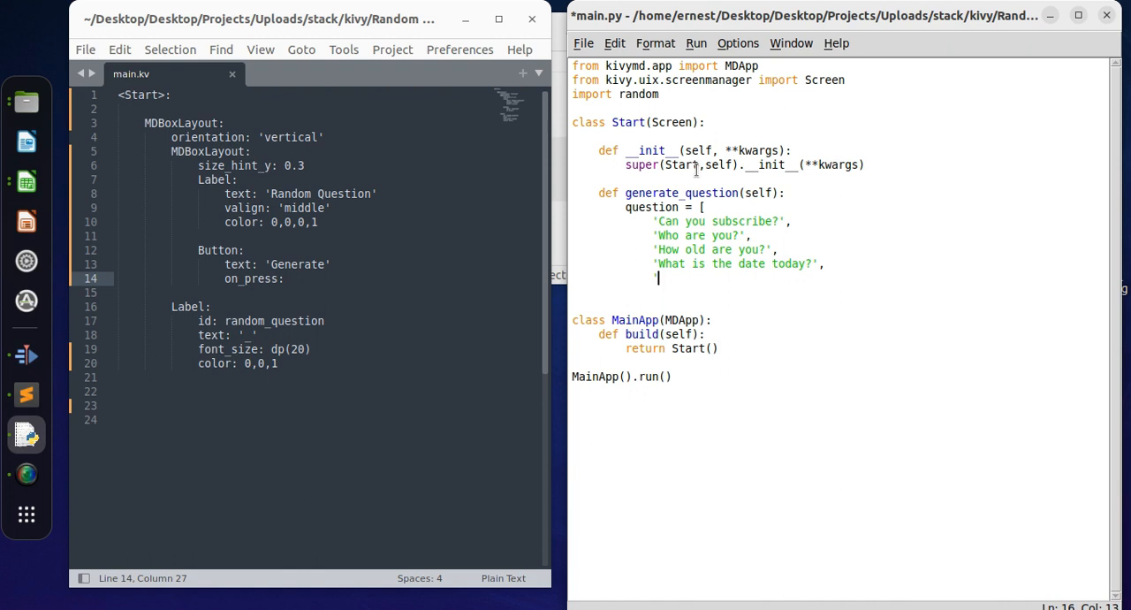
{"action": "type", "text": "Is it"}
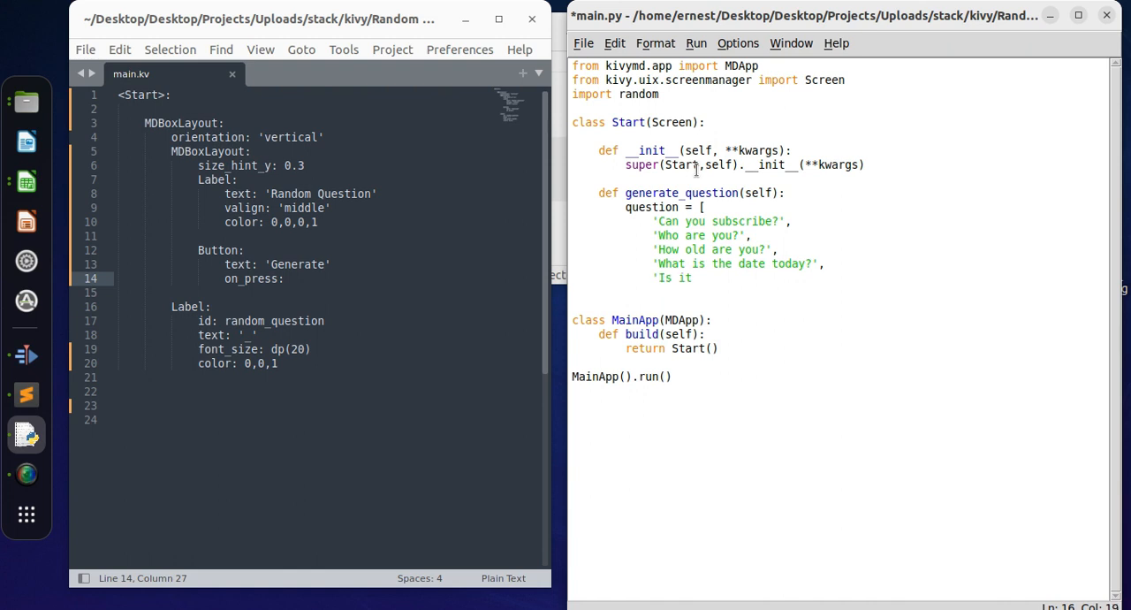
{"action": "type", "text": "cold?"}
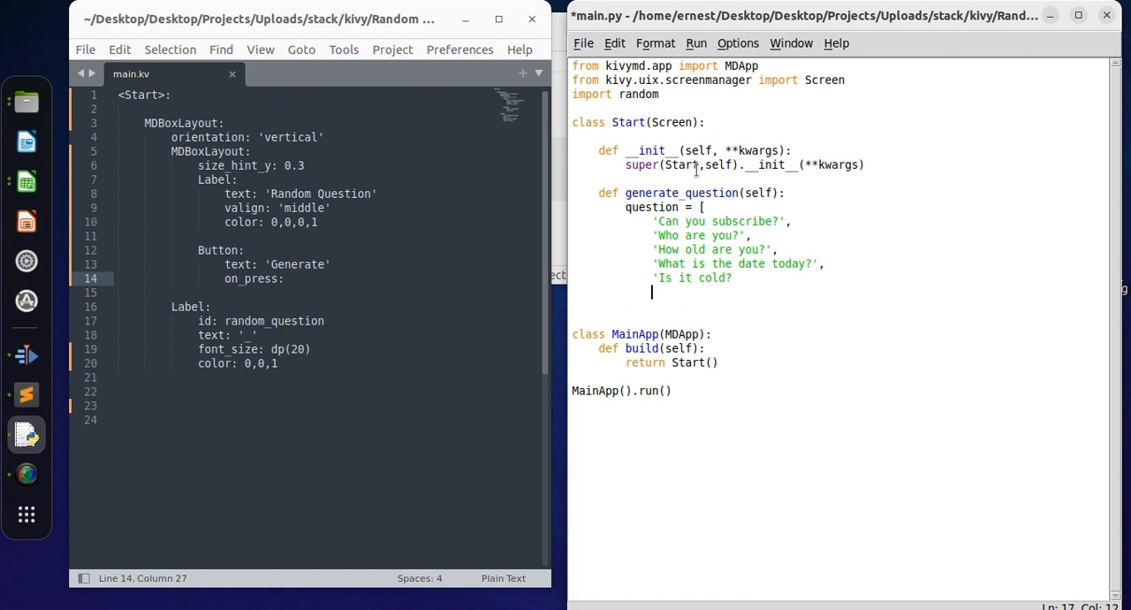
{"action": "type", "text": "]"}
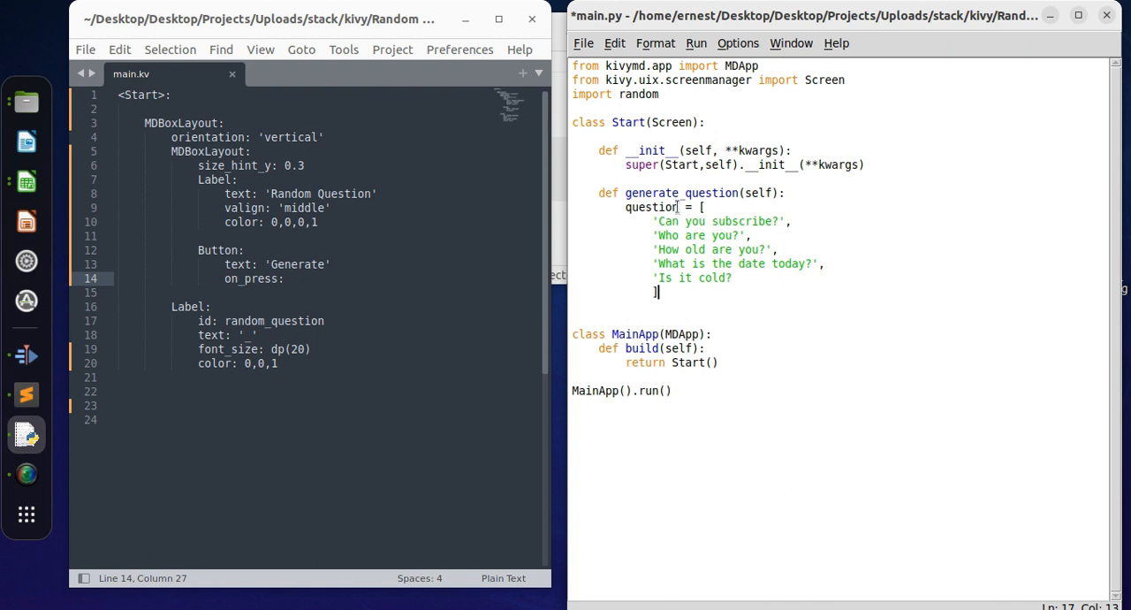
{"action": "type", "text": "s"}
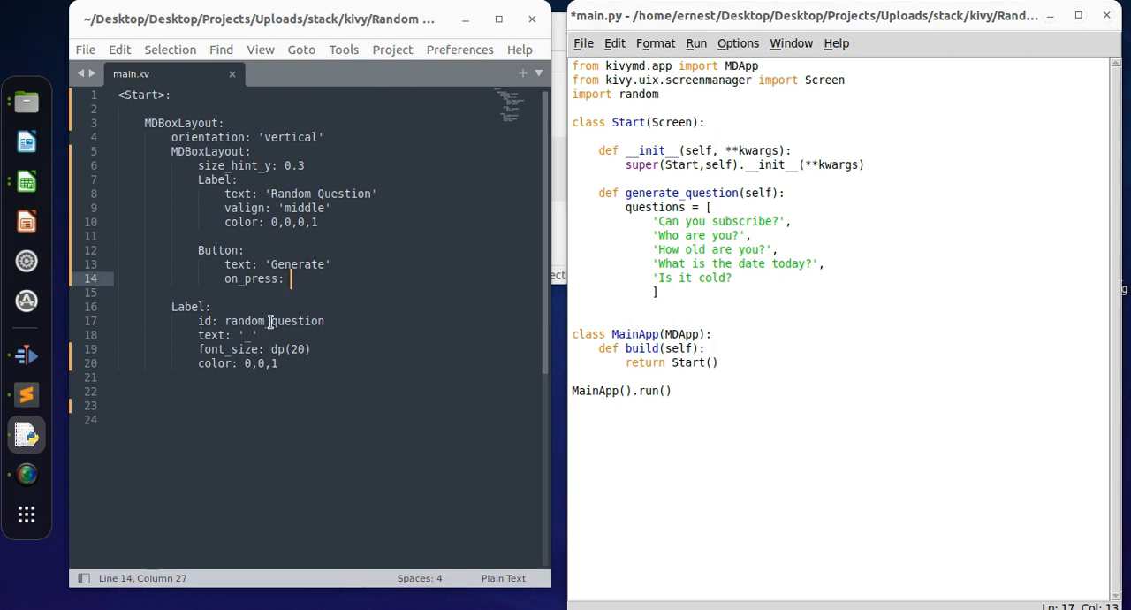
{"action": "double_click", "coordinate": [265, 321]}
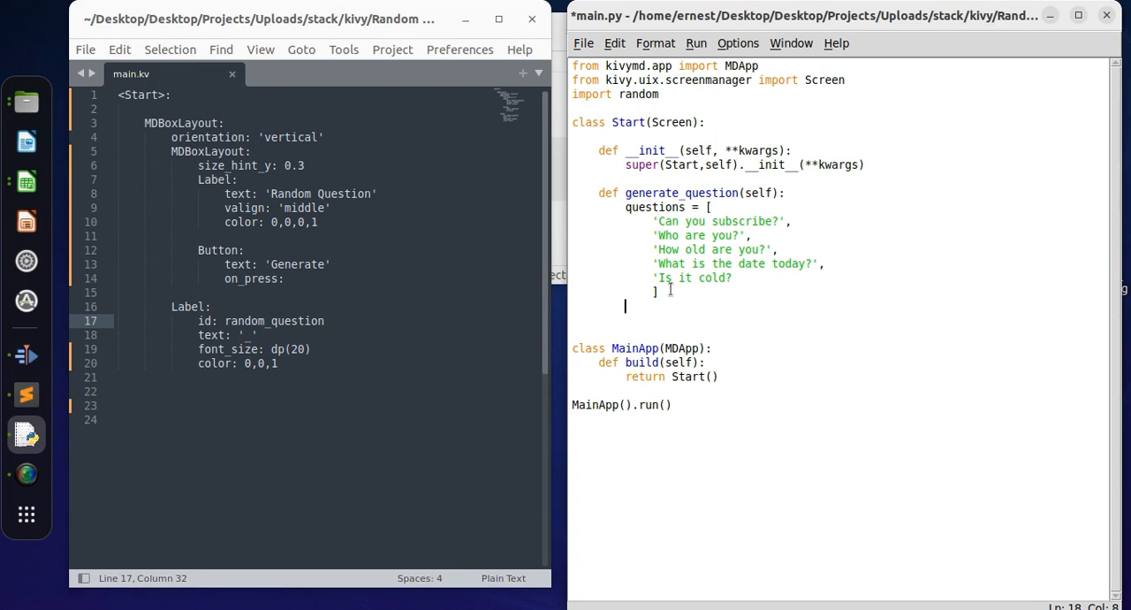
Write self.ids.random_question.text = random.choice(questions) as the method body
{"action": "type", "text": "self."}
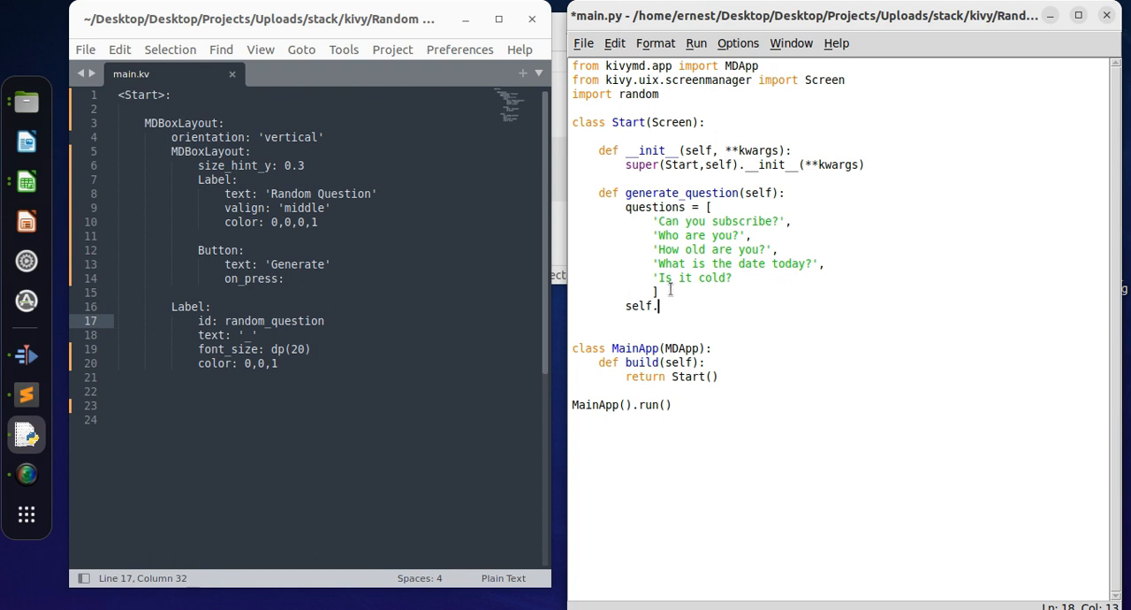
{"action": "type", "text": "ids."}
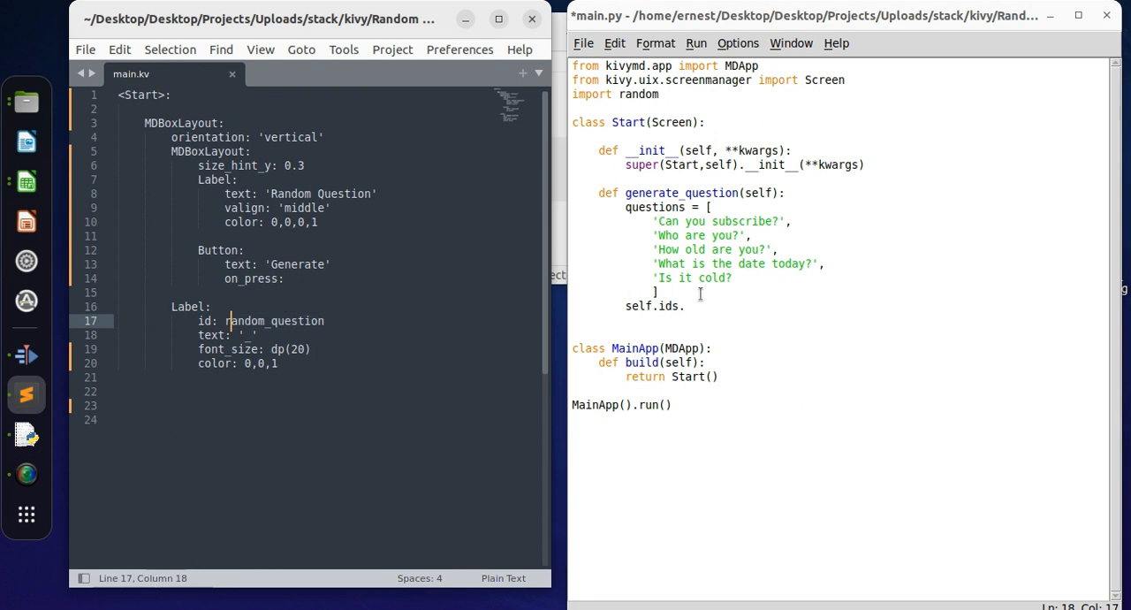
{"action": "type", "text": "random_que"}
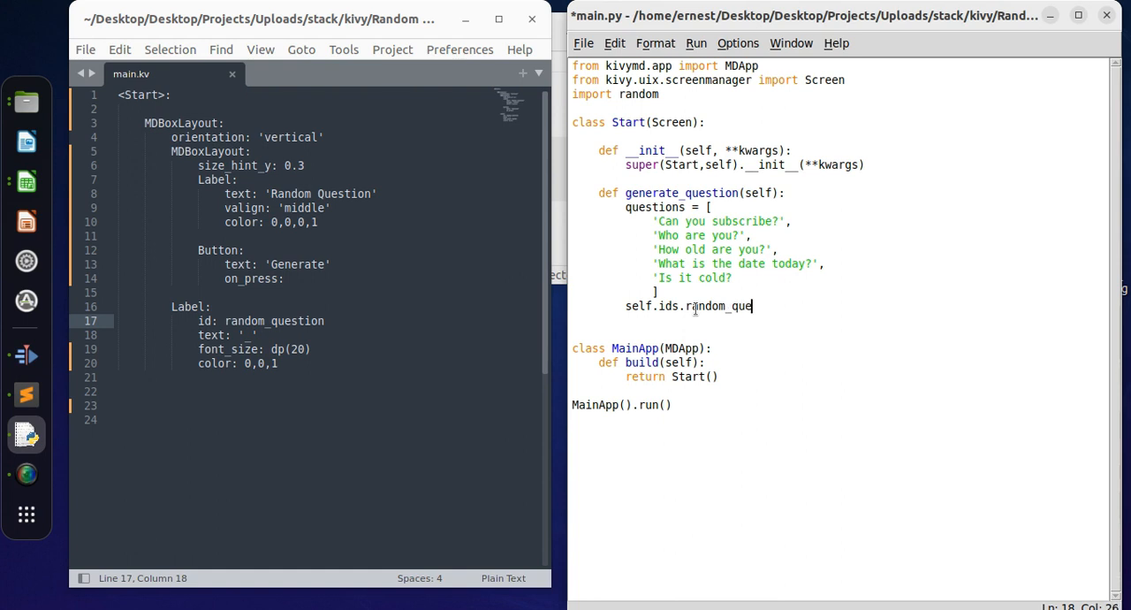
{"action": "type", "text": "stion"}
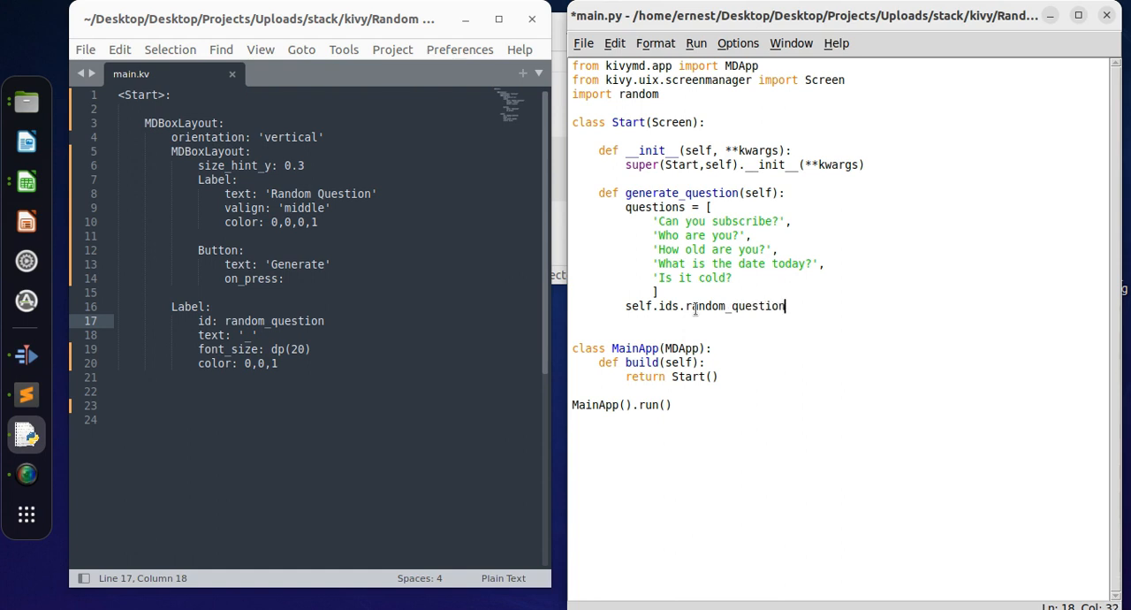
{"action": "type", "text": ".text"}
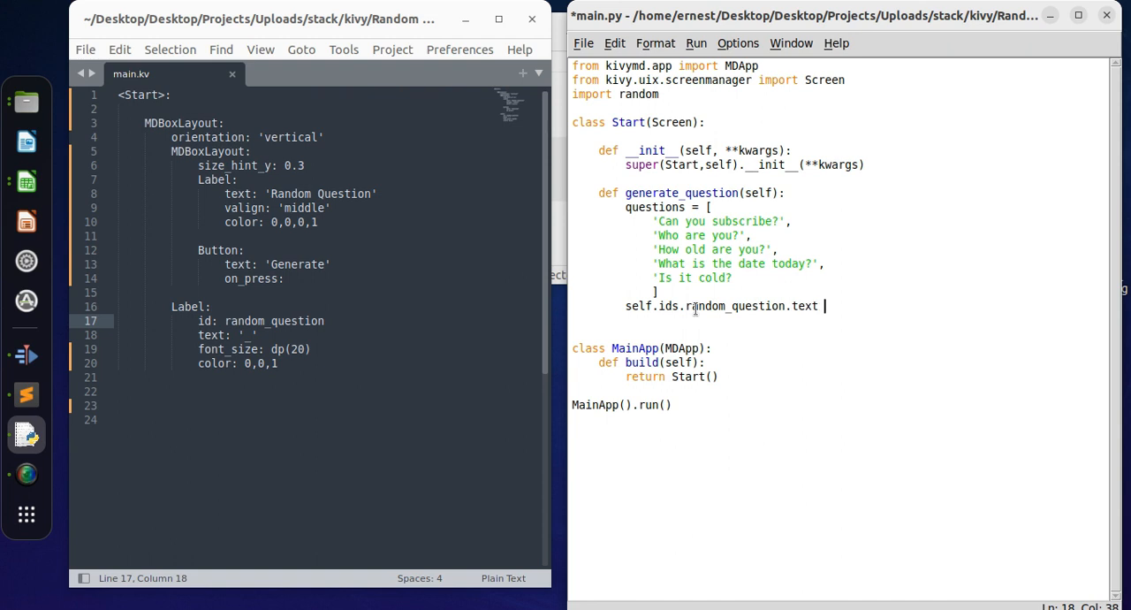
{"action": "type", "text": "="}
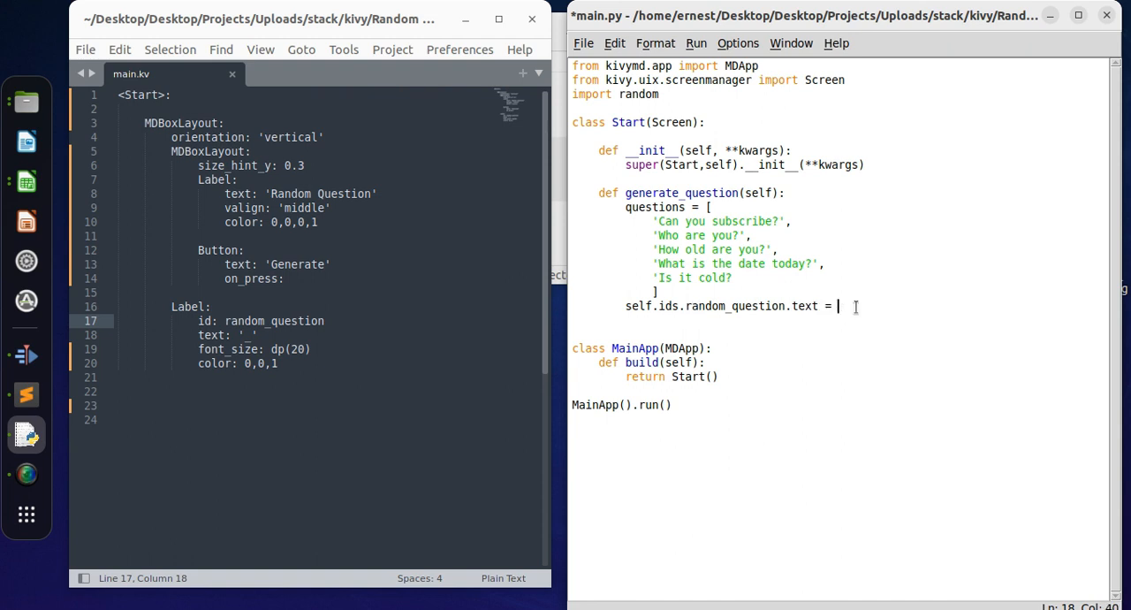
{"action": "type", "text": "ra"}
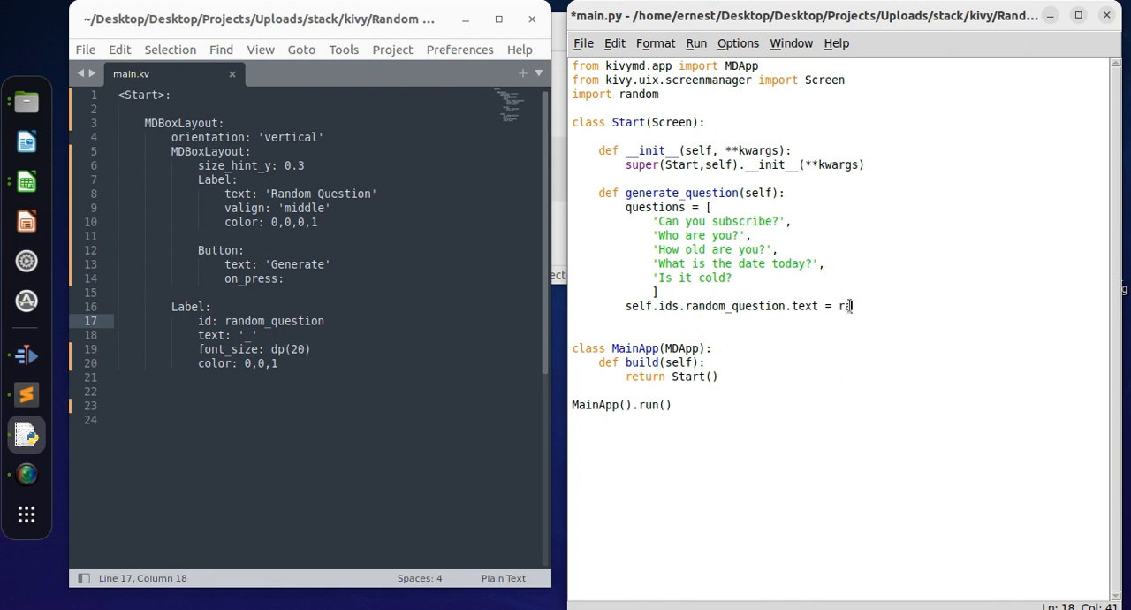
{"action": "type", "text": "ndo"}
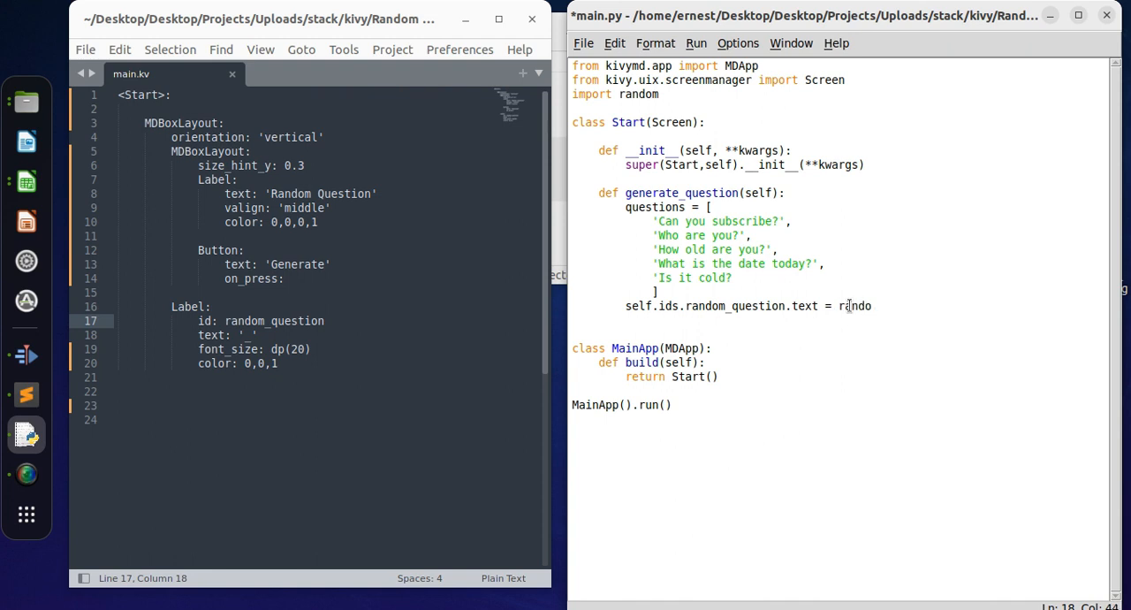
{"action": "type", "text": ".c"}
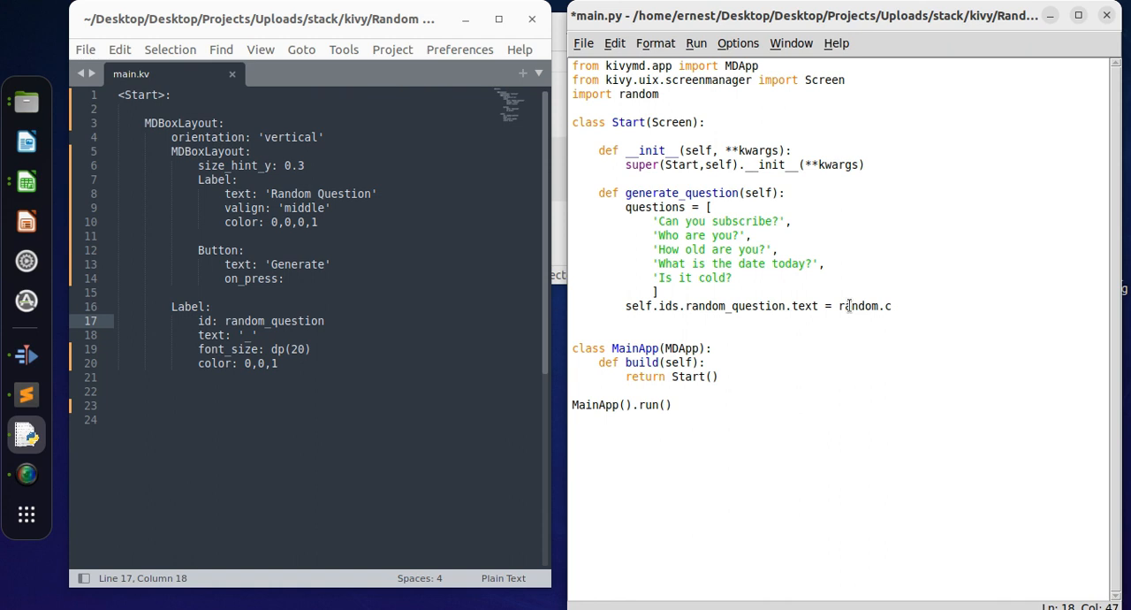
{"action": "type", "text": "hoice("}
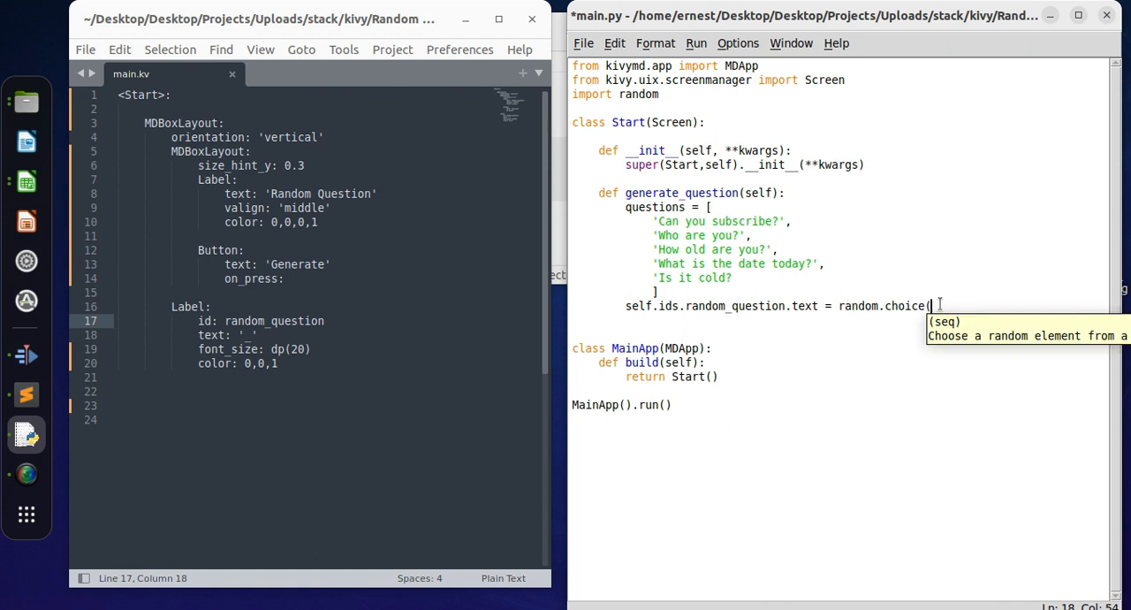
{"action": "mouse_move", "coordinate": [806, 276]}
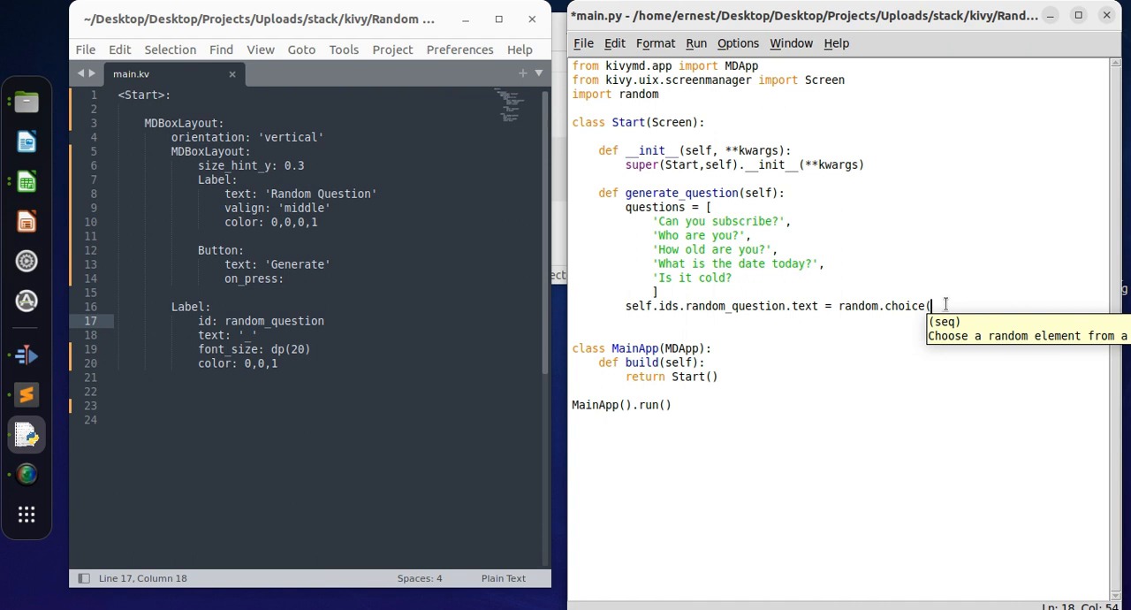
{"action": "type", "text": "questions)"}
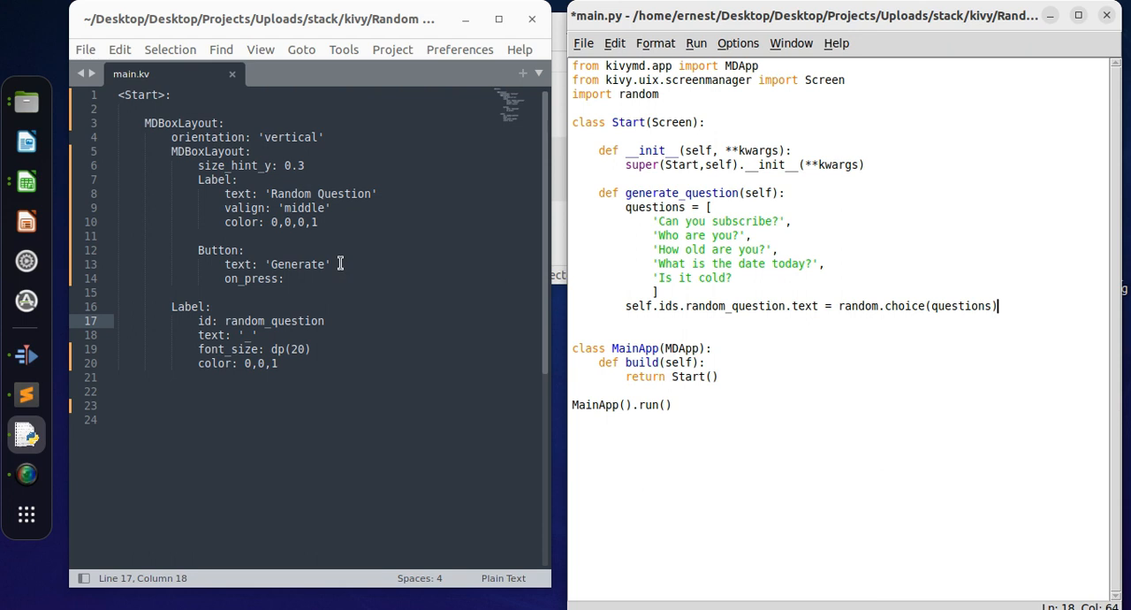
Set the Generate button's on_press to root.generate_question() in main.kv and save with Ctrl+S
{"action": "left_click", "coordinate": [292, 279]}
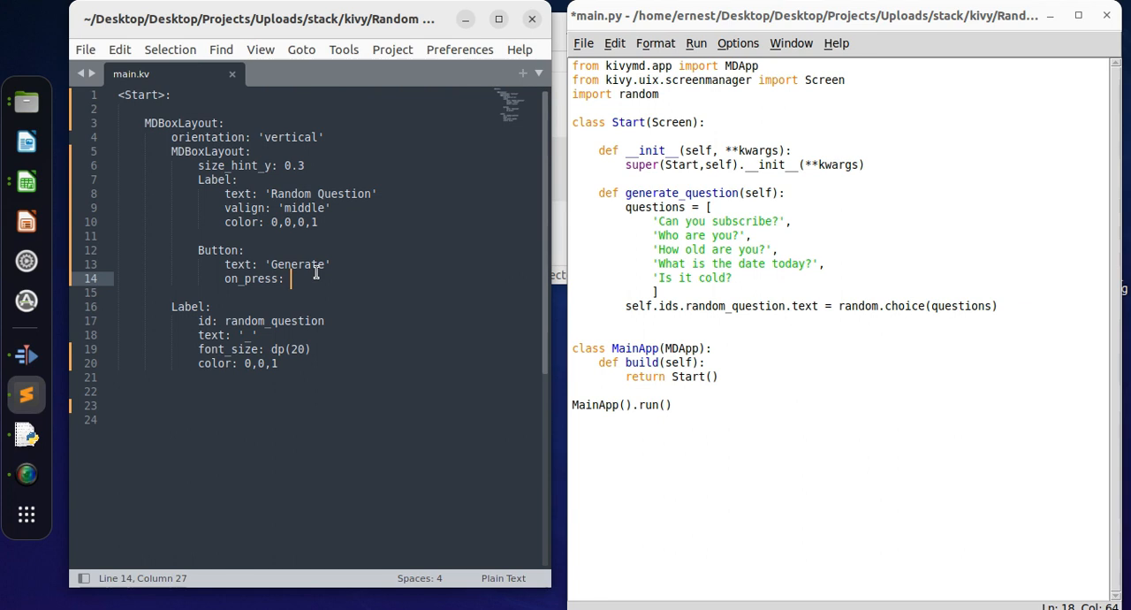
{"action": "type", "text": "root."}
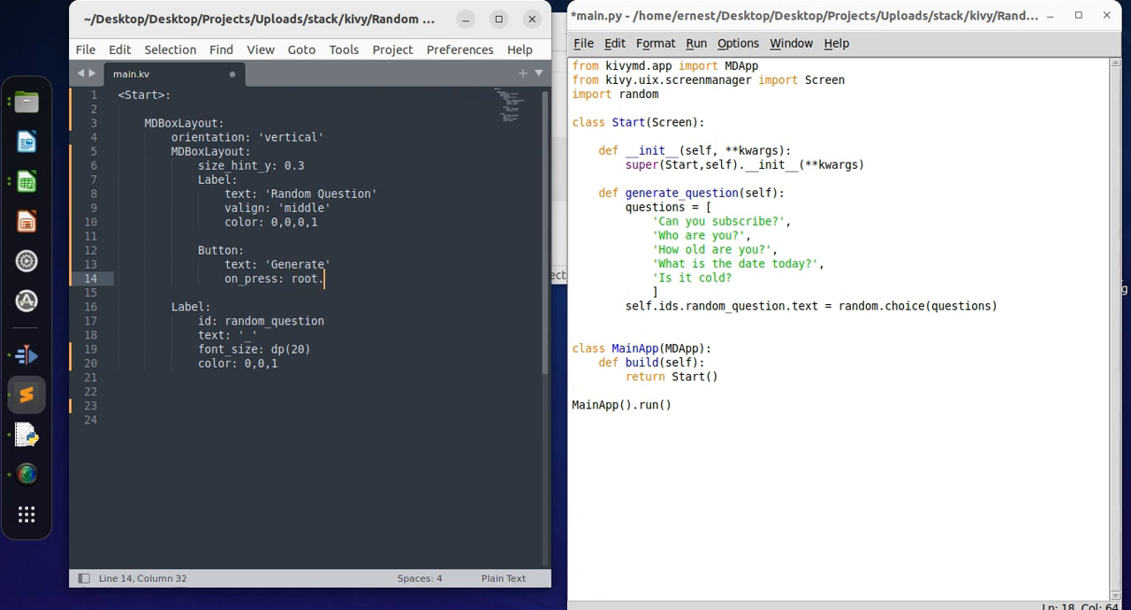
{"action": "type", "text": "generate"}
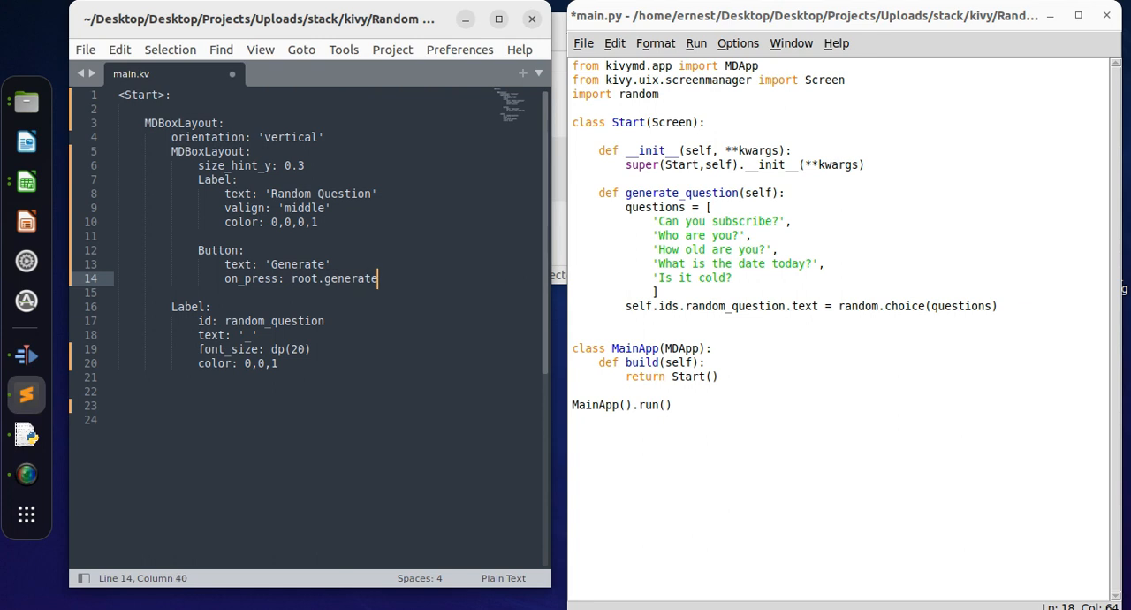
{"action": "type", "text": "_"}
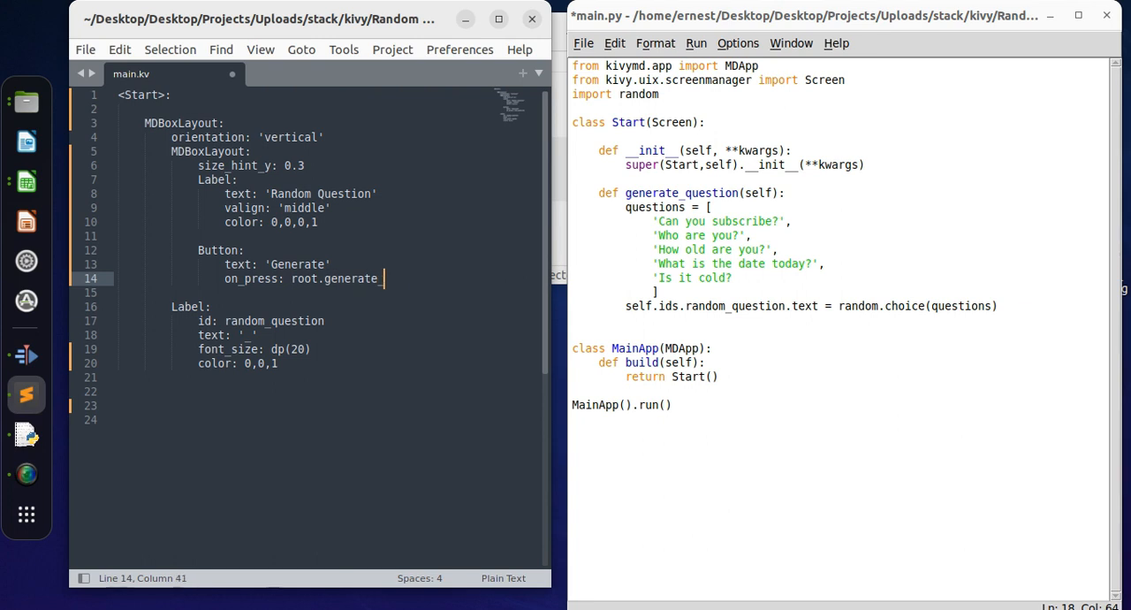
{"action": "type", "text": "question"}
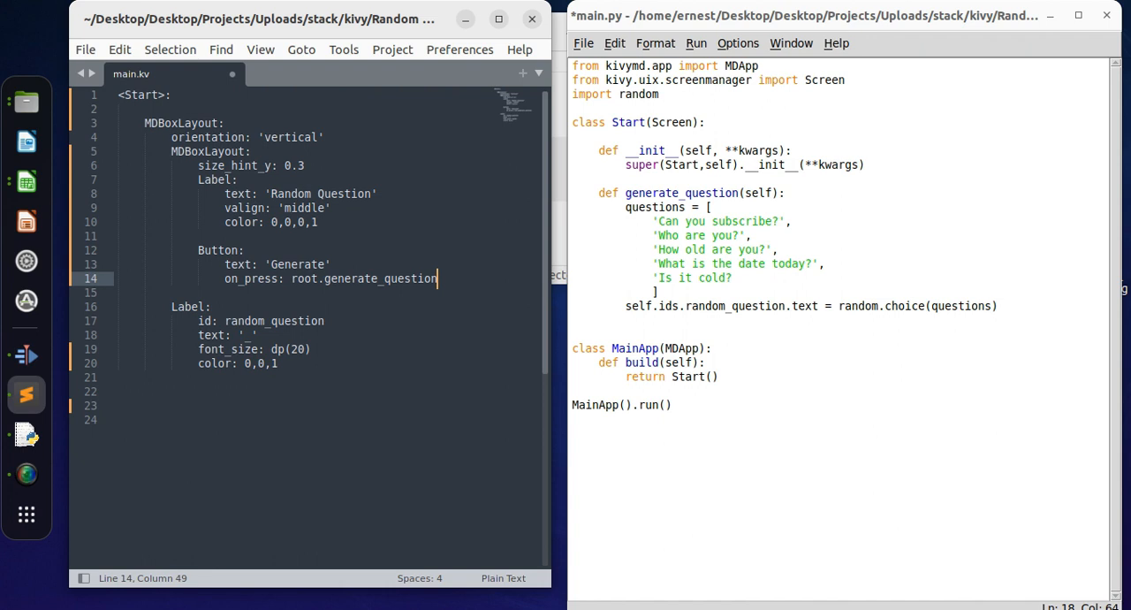
{"action": "type", "text": "()"}
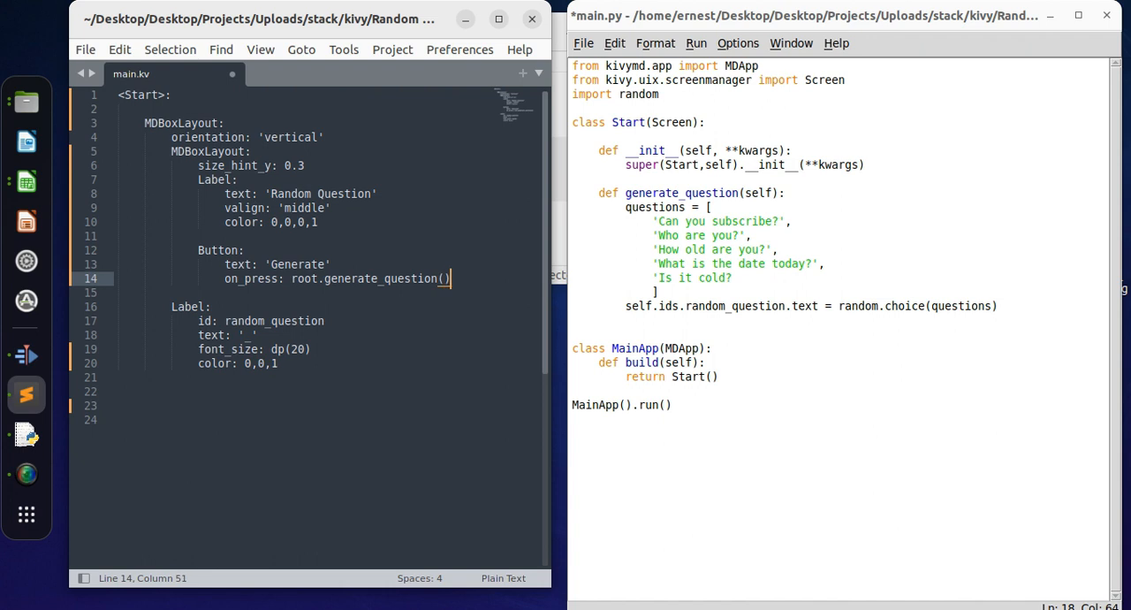
{"action": "key", "text": "ctrl+s"}
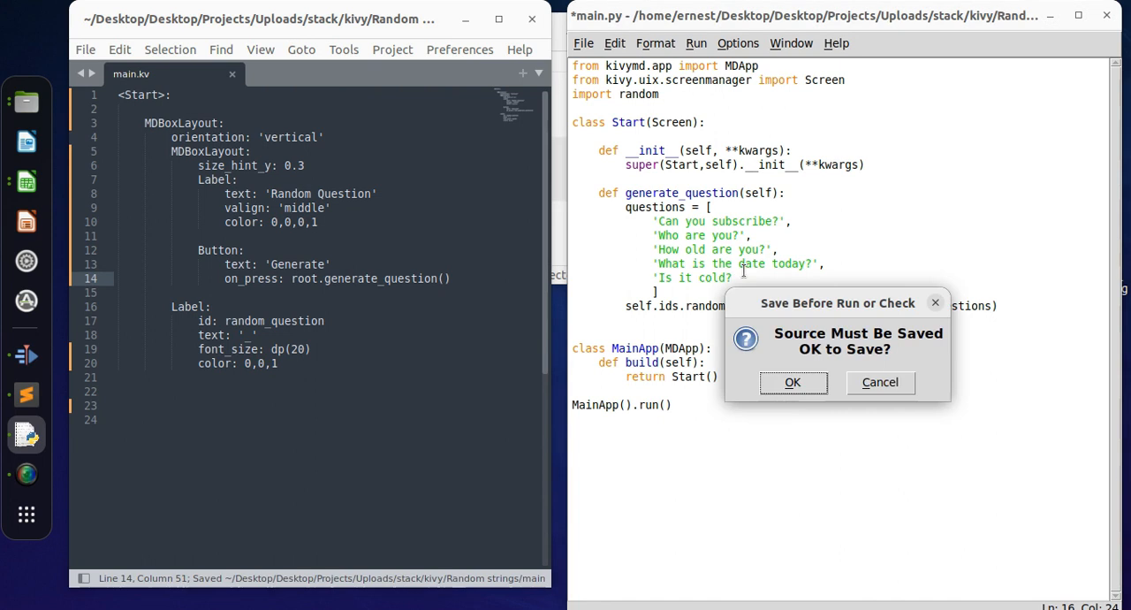
Save and run, dismiss the SyntaxError, add the missing quote to 'Is it cold?' and run again
{"action": "left_click", "coordinate": [793, 382]}
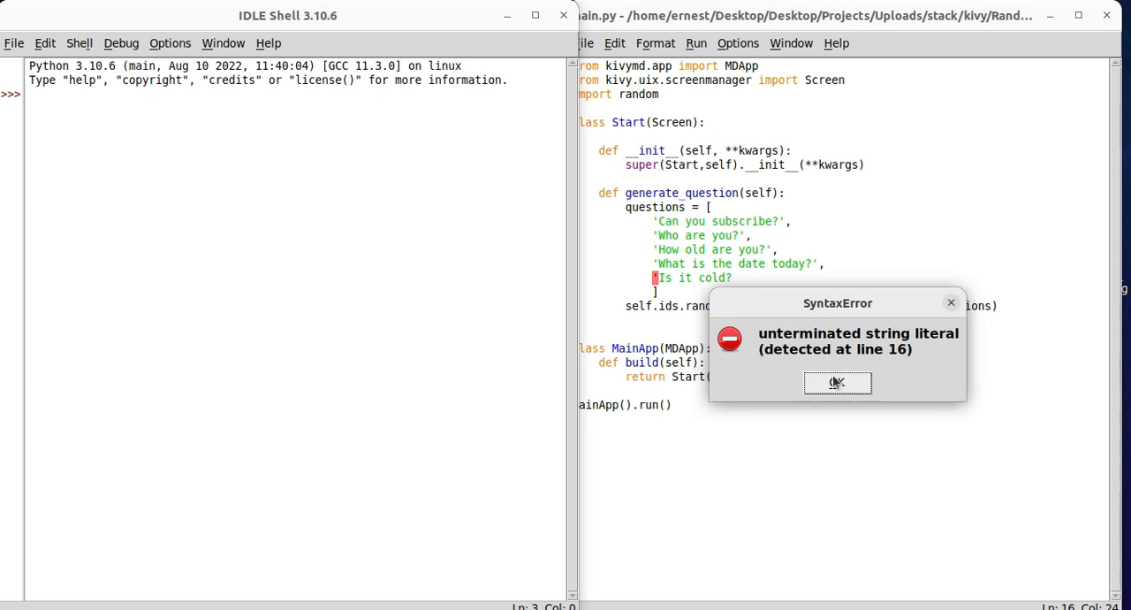
{"action": "left_click", "coordinate": [838, 381]}
{"action": "type", "text": "'"}
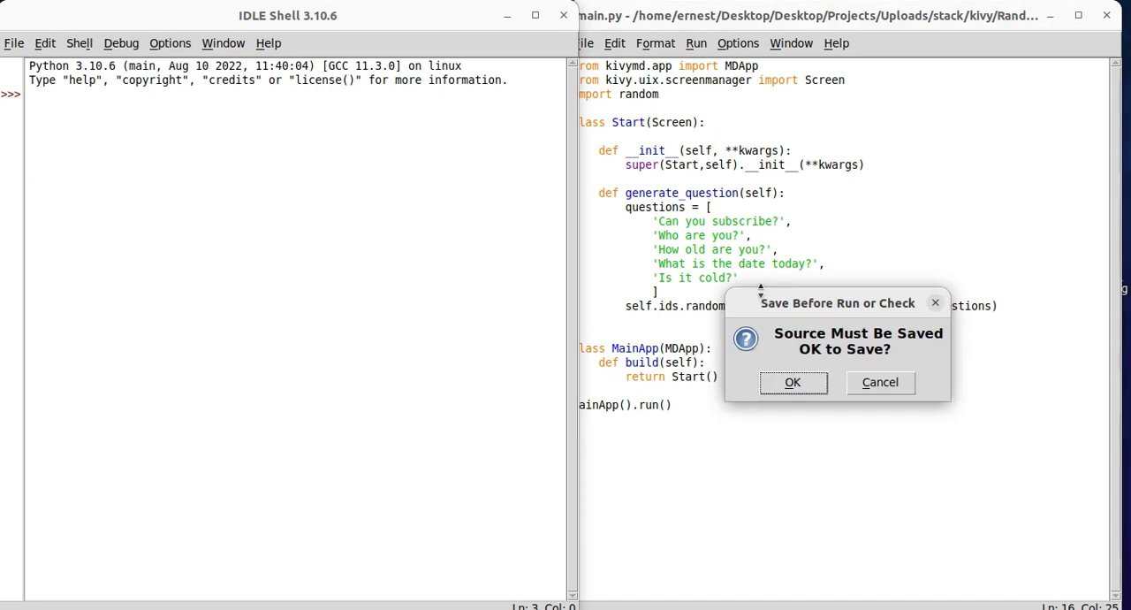
{"action": "left_click", "coordinate": [794, 382]}
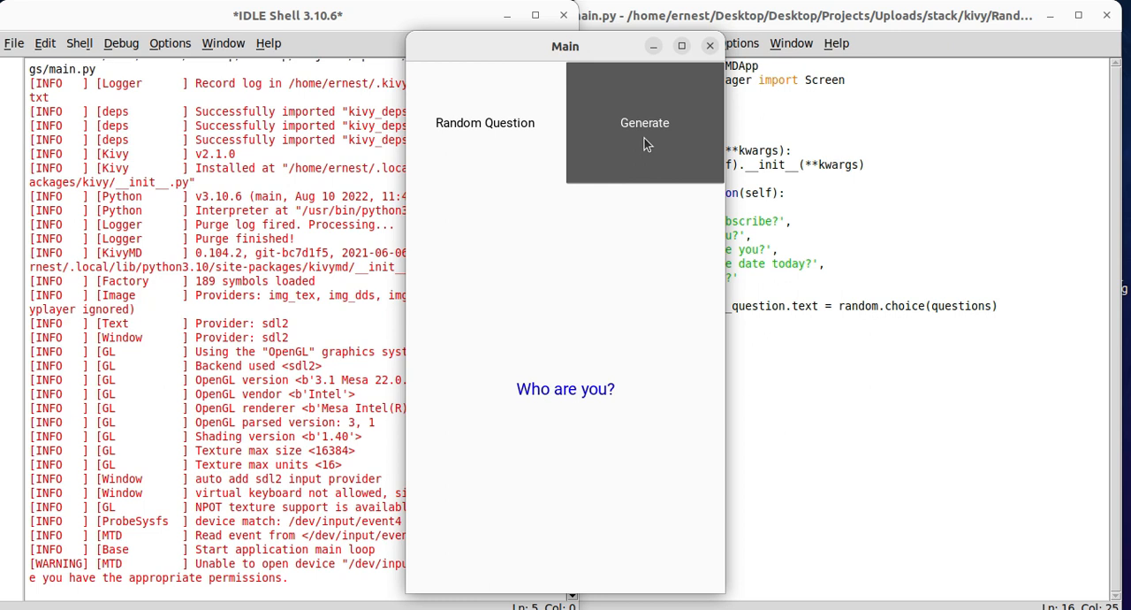
Hit Generate several times to show different random questions in the blue label
{"action": "left_click", "coordinate": [643, 132]}
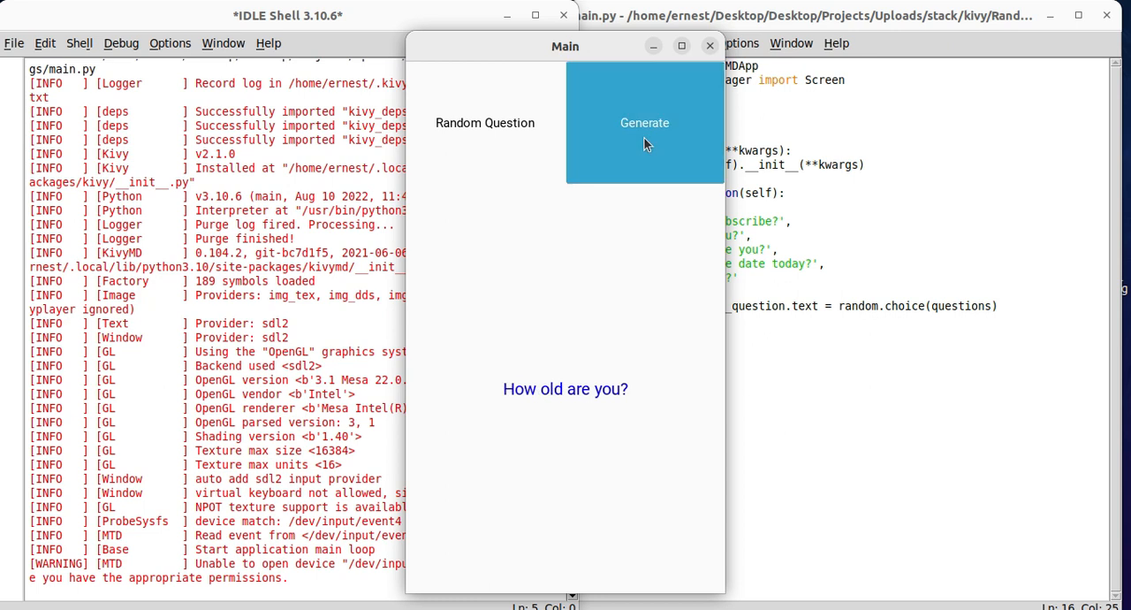
{"action": "left_click", "coordinate": [643, 128]}
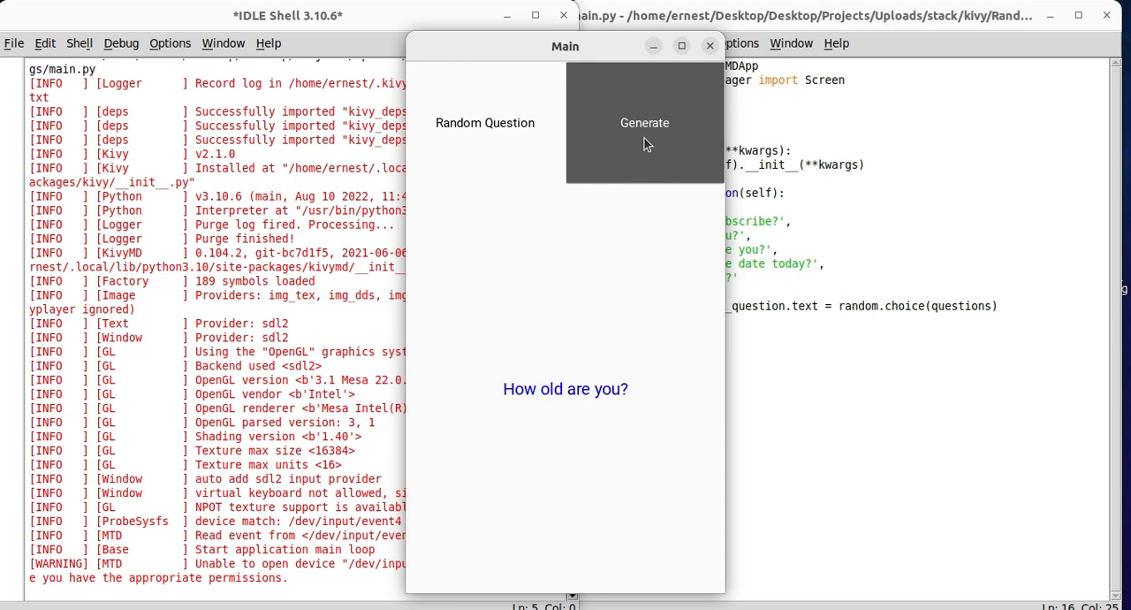
{"action": "left_click", "coordinate": [644, 124]}
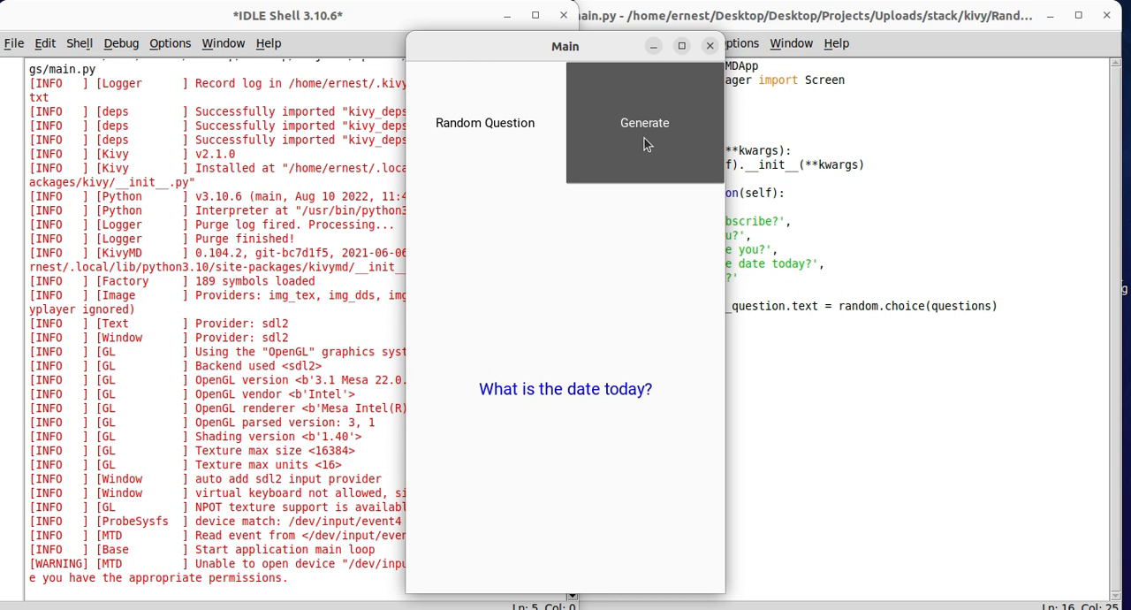
{"action": "mouse_move", "coordinate": [642, 157]}
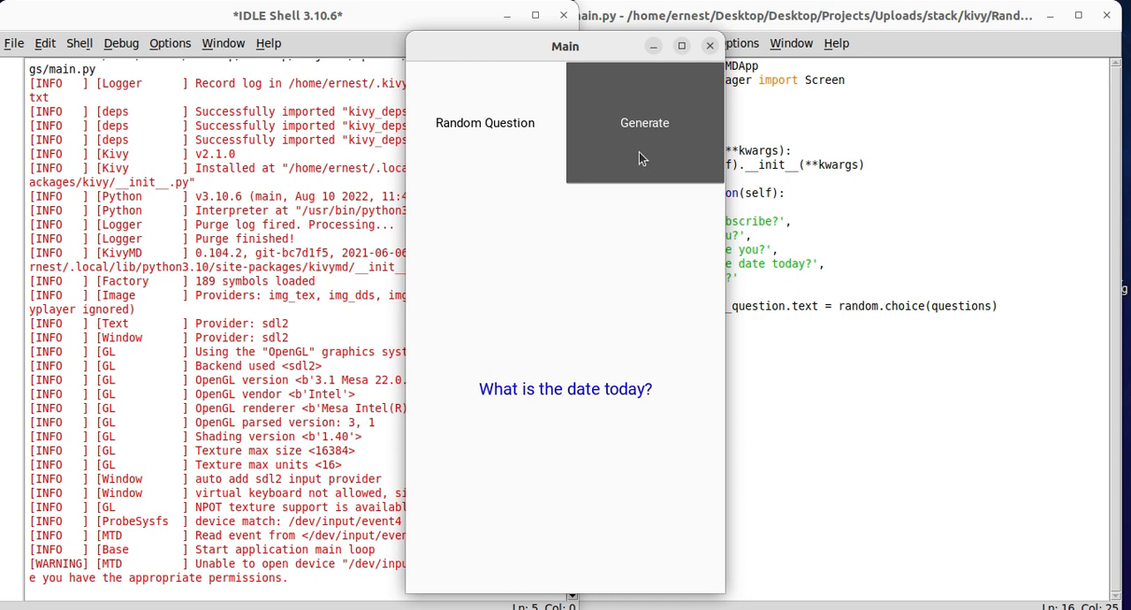